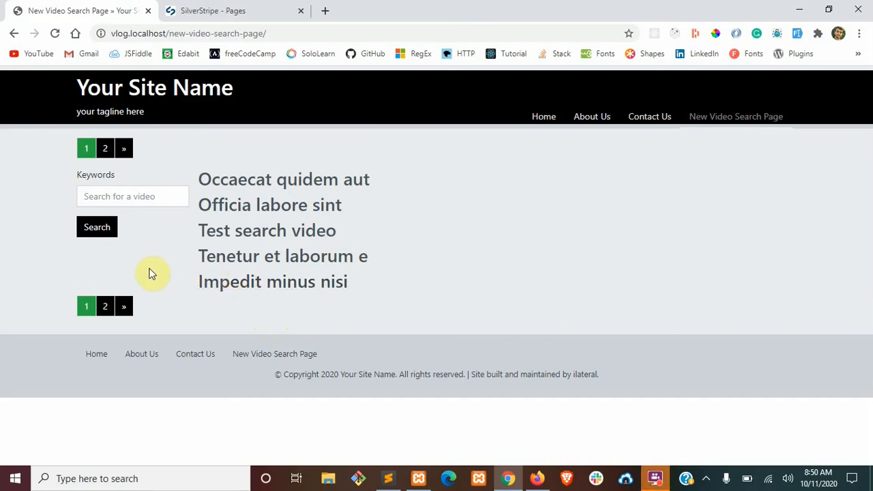
pyautogui.moveTo(148, 284)
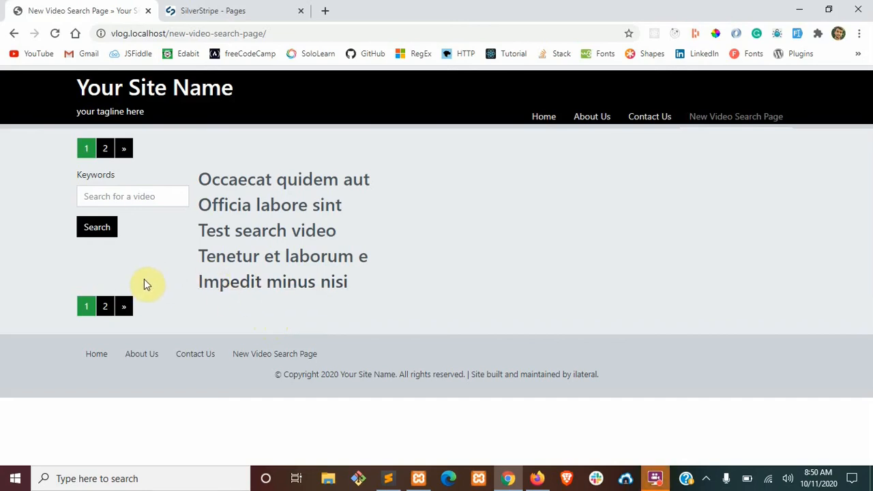
pyautogui.moveTo(325, 225)
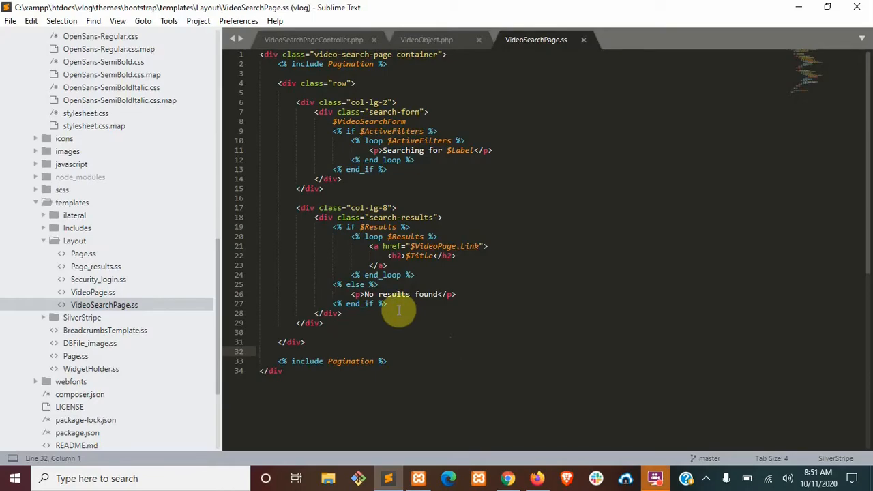
# Step: Cut the results loop and replace it with <% include VideoSearchResults %>
pyautogui.click(388, 303)
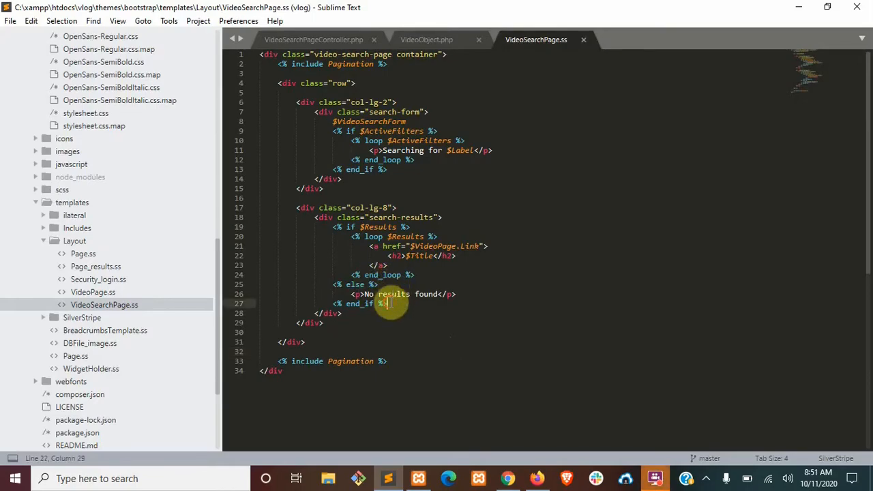
pyautogui.click(259, 332)
pyautogui.write('in')
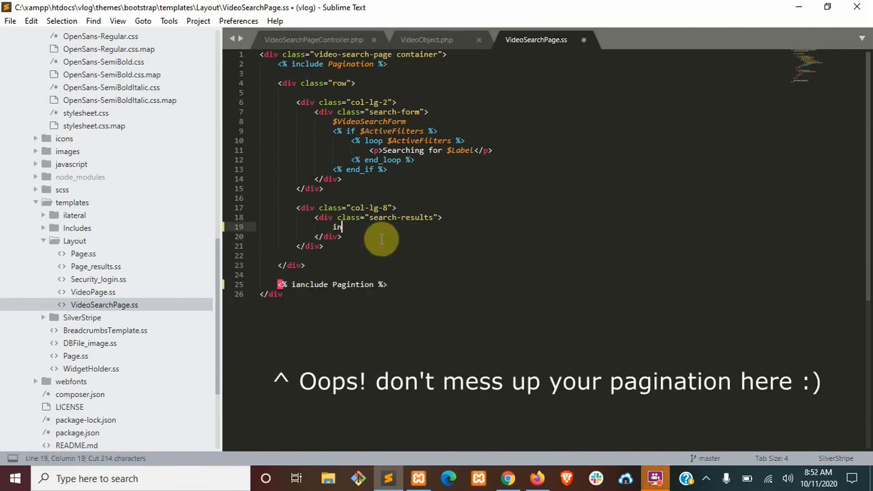
pyautogui.write('<% include file %>')
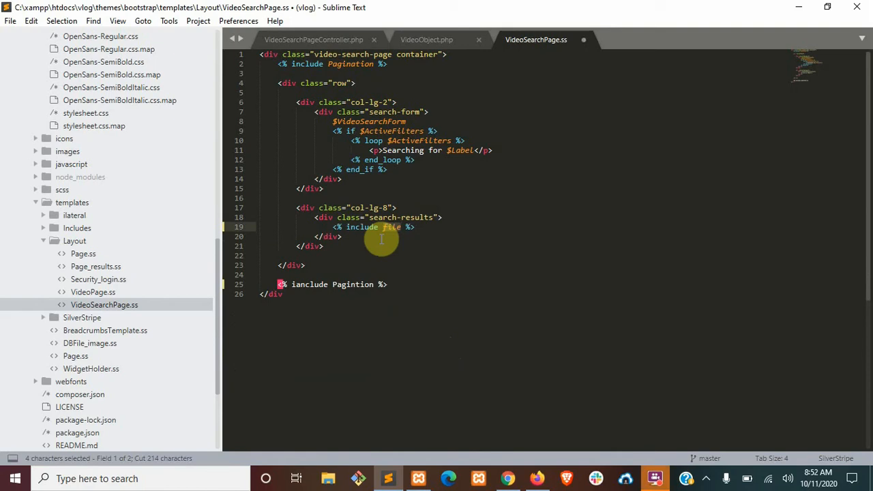
pyautogui.write('VideoSe')
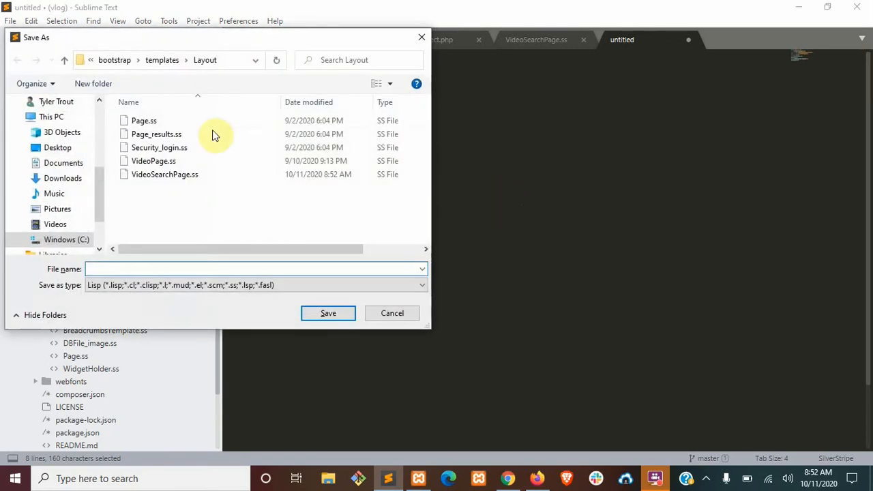
# Step: Save the cut markup as VideoSearchResults.ss under templates/Includes and return to the editor
pyautogui.click(161, 59)
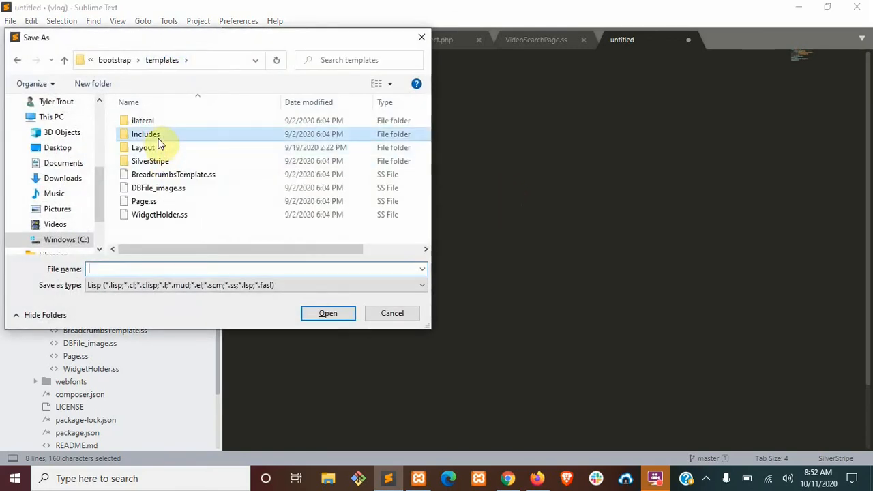
pyautogui.doubleClick(144, 134)
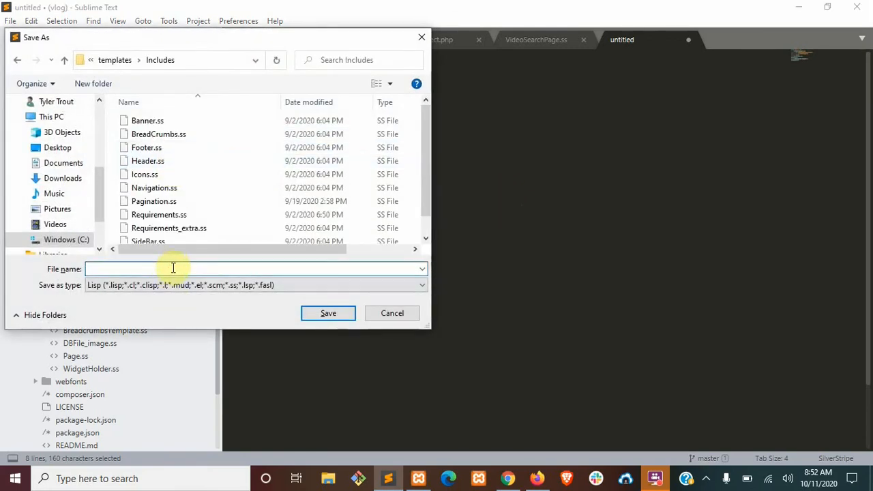
pyautogui.write('VideoSearchRe')
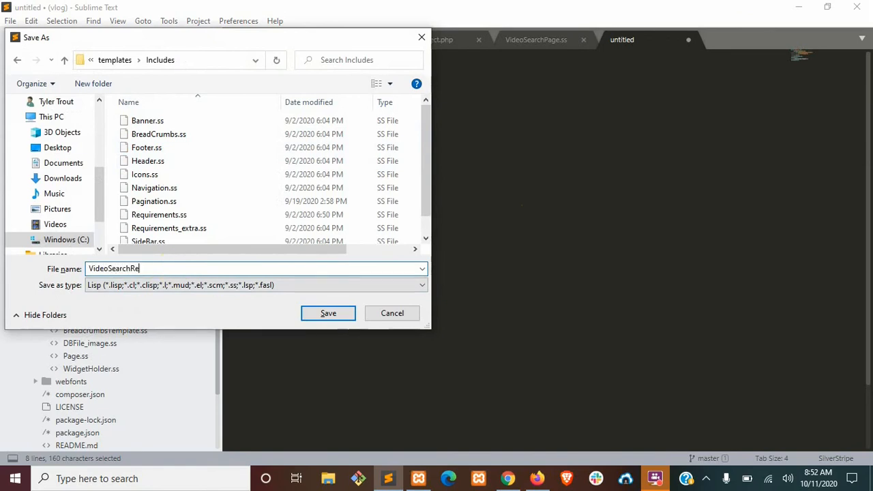
pyautogui.write('sults')
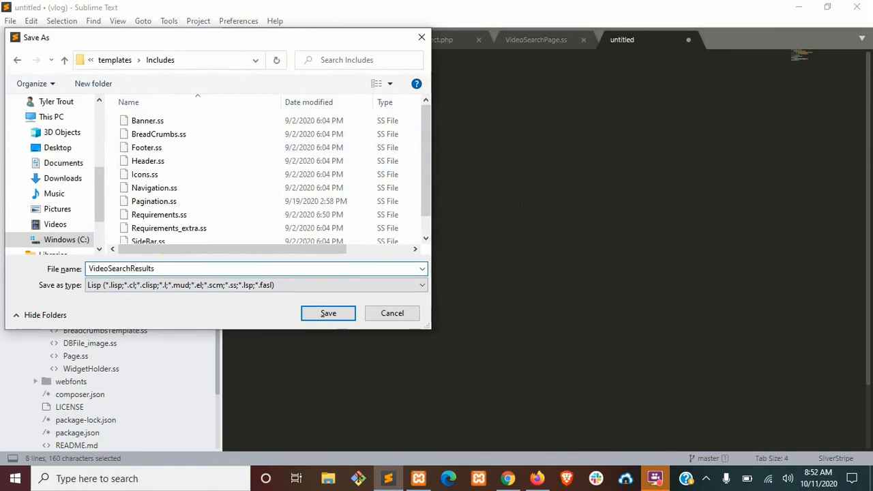
pyautogui.write('.ss')
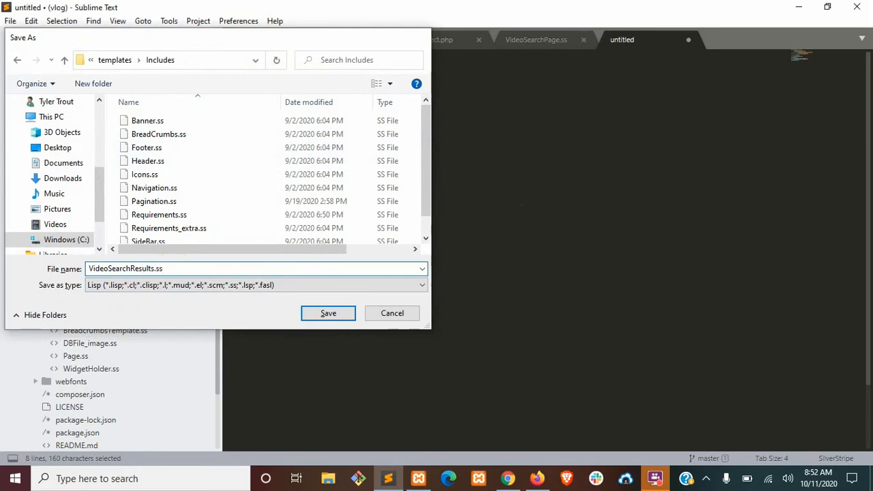
pyautogui.click(327, 312)
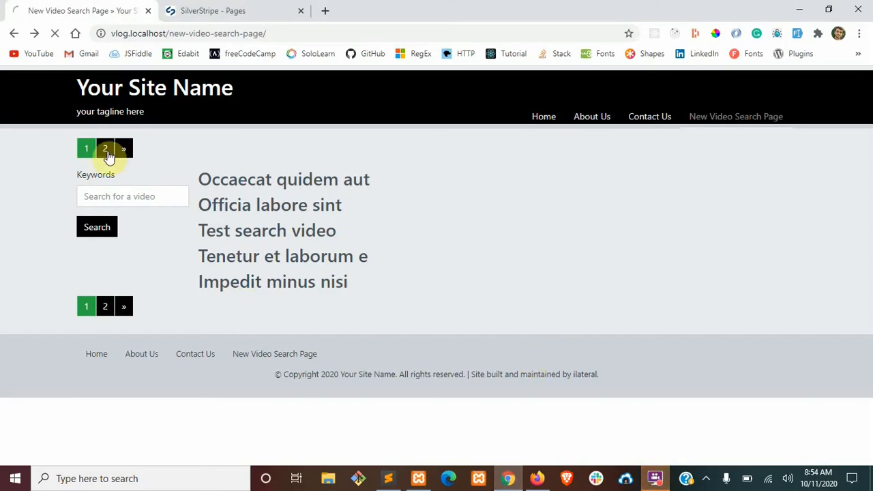
pyautogui.moveTo(321, 281)
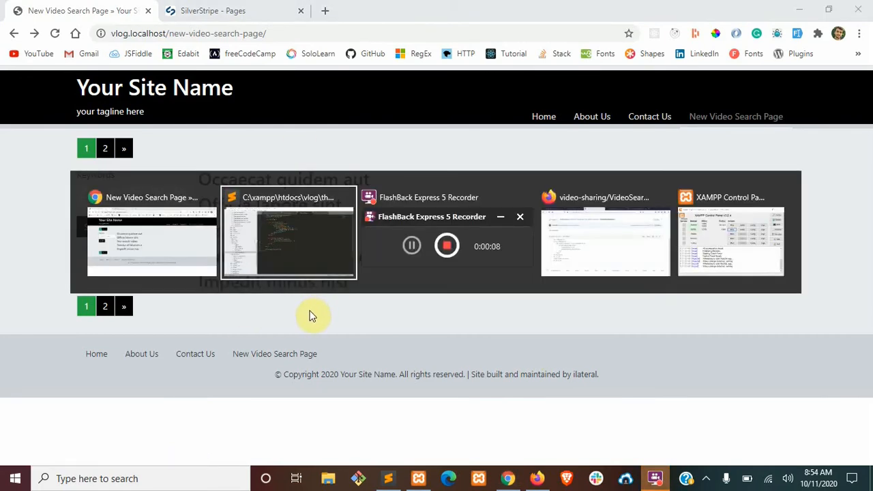
pyautogui.click(289, 232)
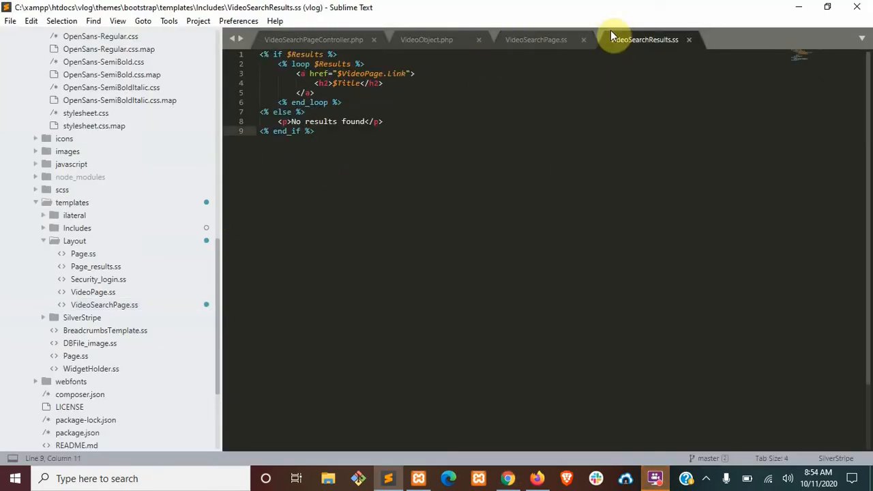
# Step: Switch to VideoObject.php and reveal it in the project tree
pyautogui.click(426, 38)
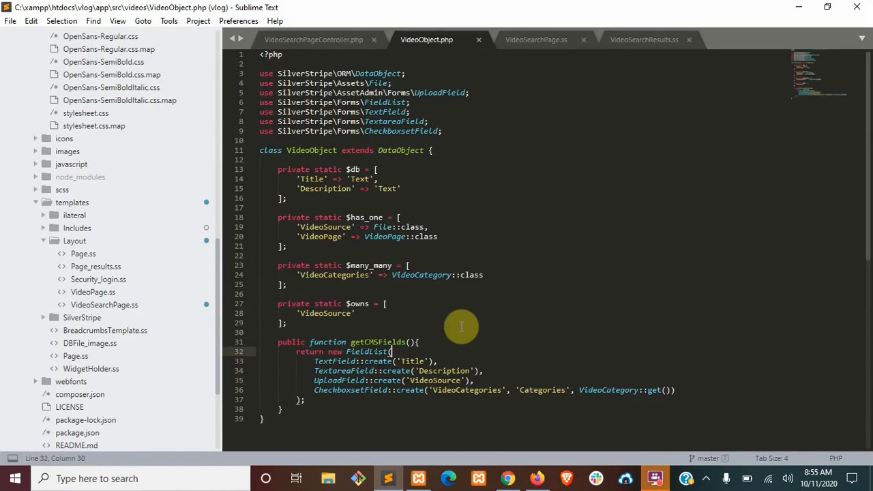
pyautogui.moveTo(445, 248)
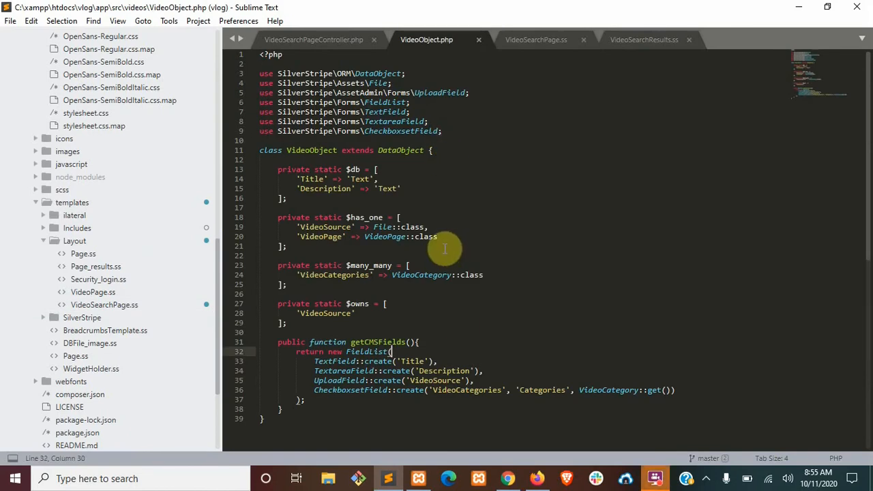
pyautogui.rightClick(444, 249)
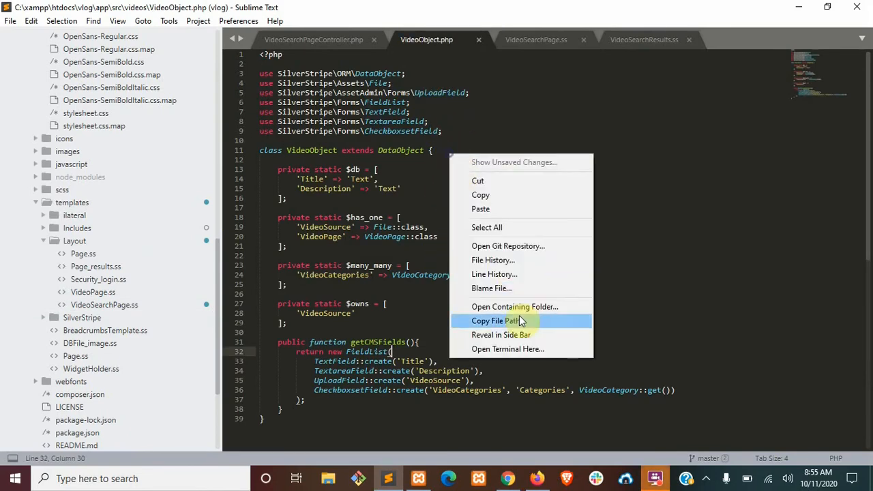
pyautogui.click(500, 334)
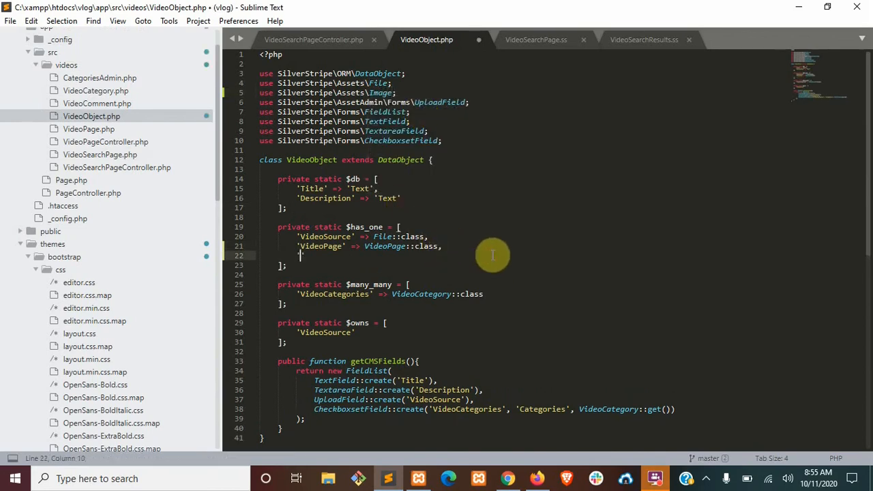
# Step: Add 'VideoThumbnail' => Image::class to has_one and owns, then save the model
pyautogui.write("'VideoThum")
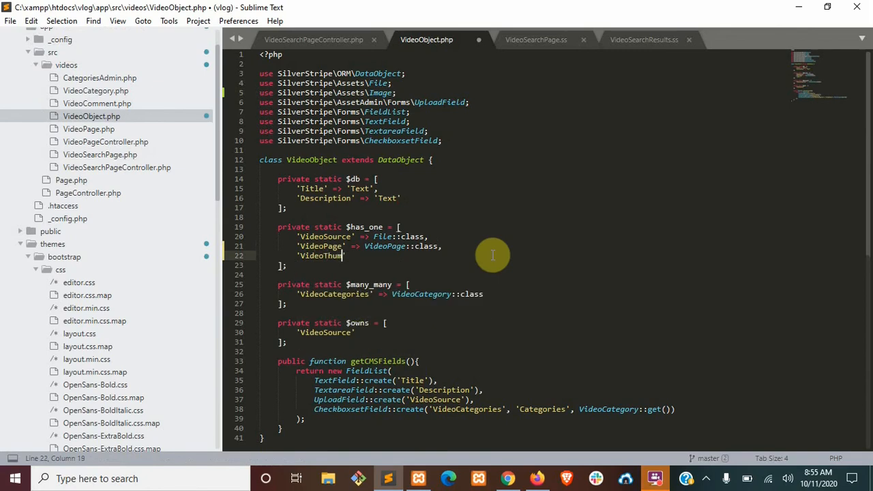
pyautogui.write('bnail')
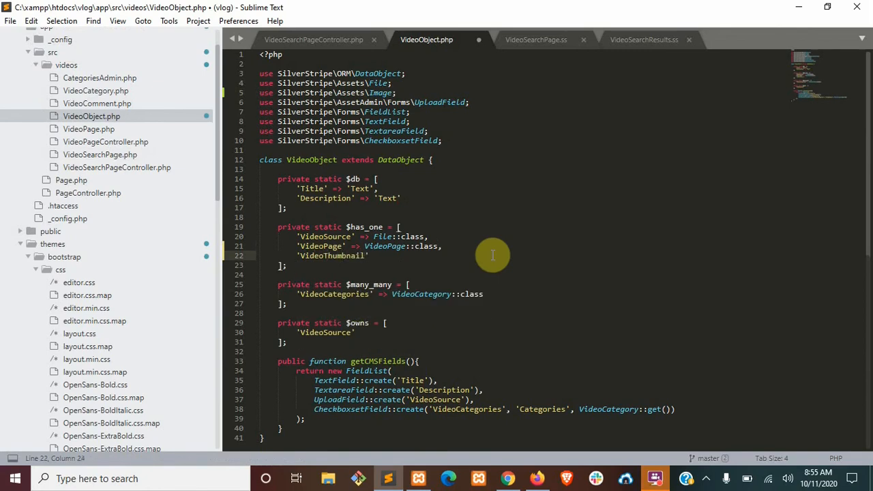
pyautogui.write('=>')
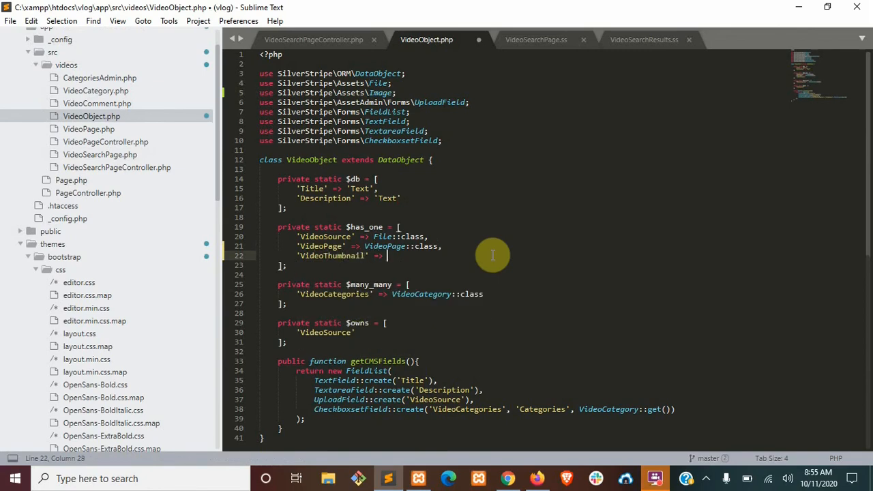
pyautogui.write('Image')
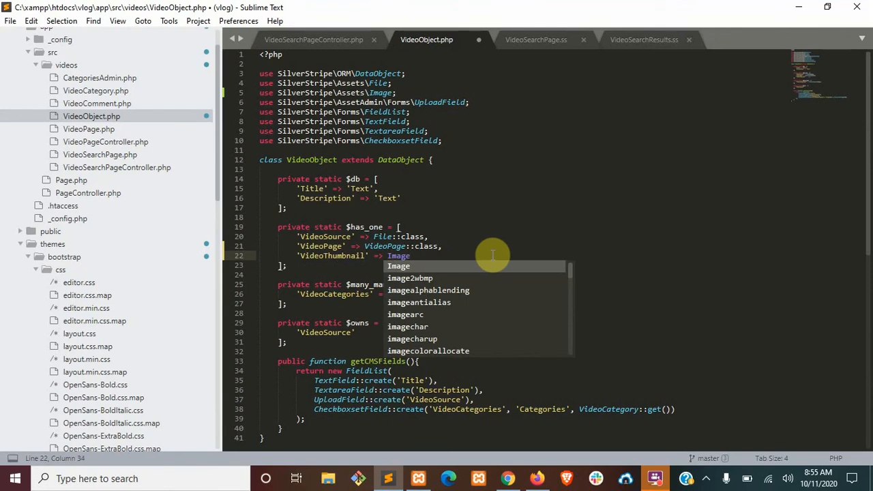
pyautogui.write('::class')
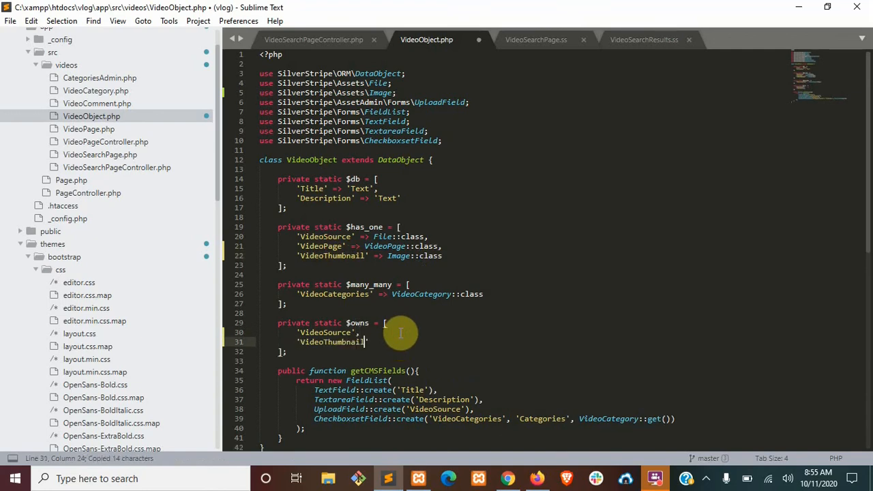
pyautogui.press('ctrl+s')
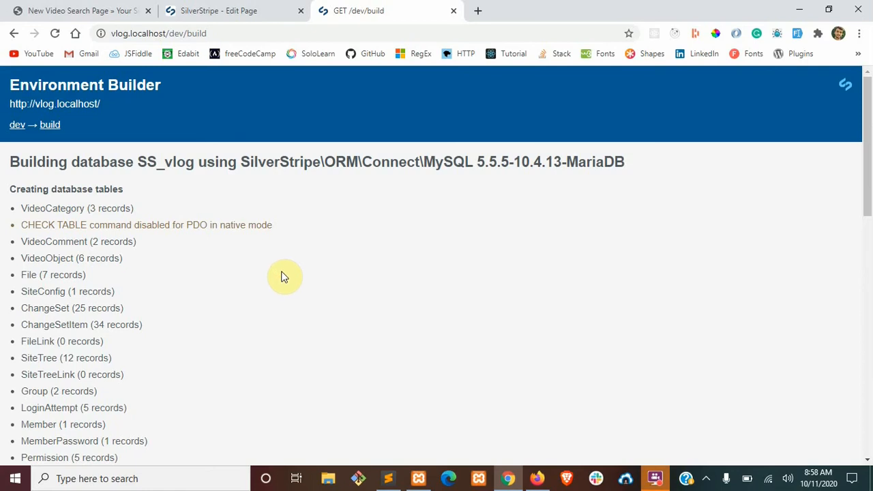
pyautogui.moveTo(444, 428)
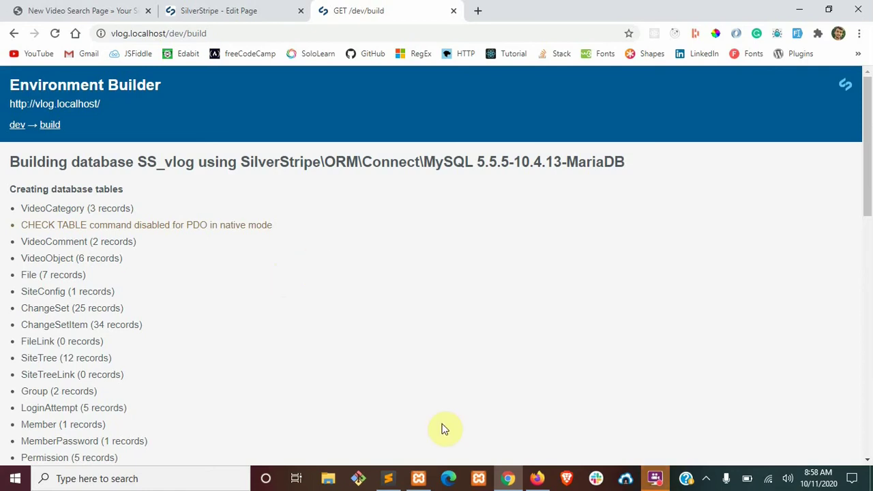
# Step: Duplicate the VideoSource UploadField line and rename the copy to 'VideoThumbnail'
pyautogui.click(387, 477)
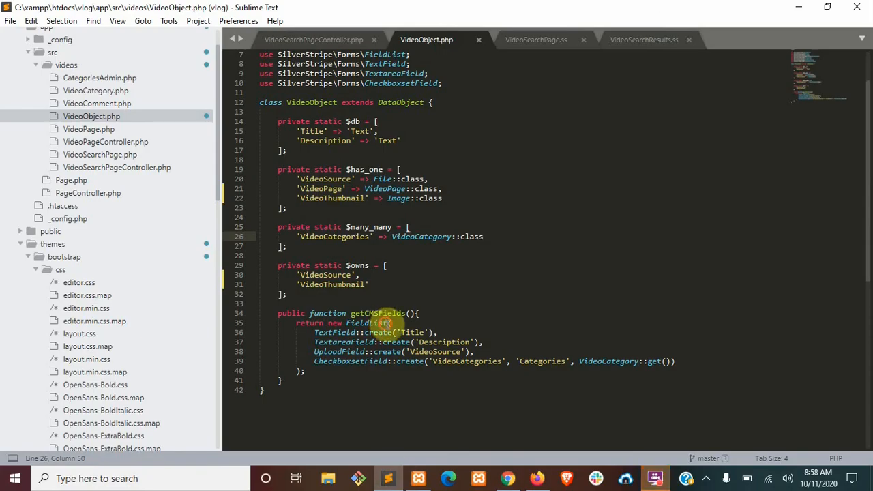
pyautogui.doubleClick(338, 352)
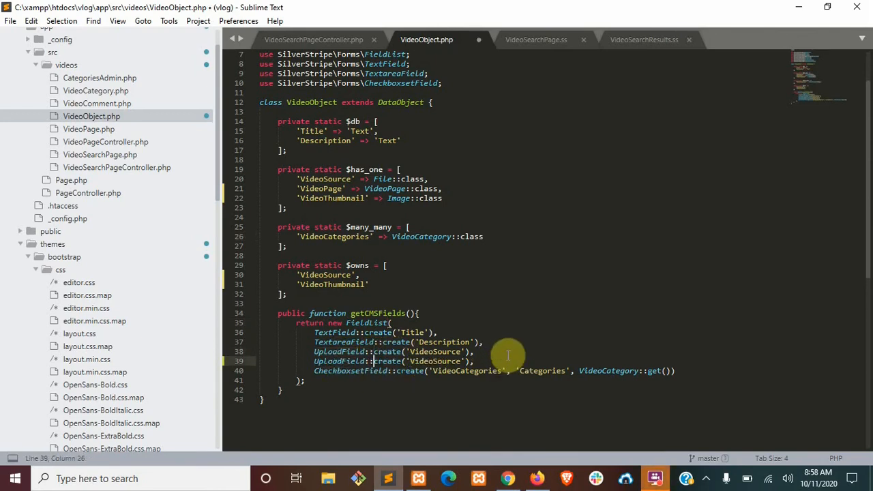
pyautogui.doubleClick(333, 285)
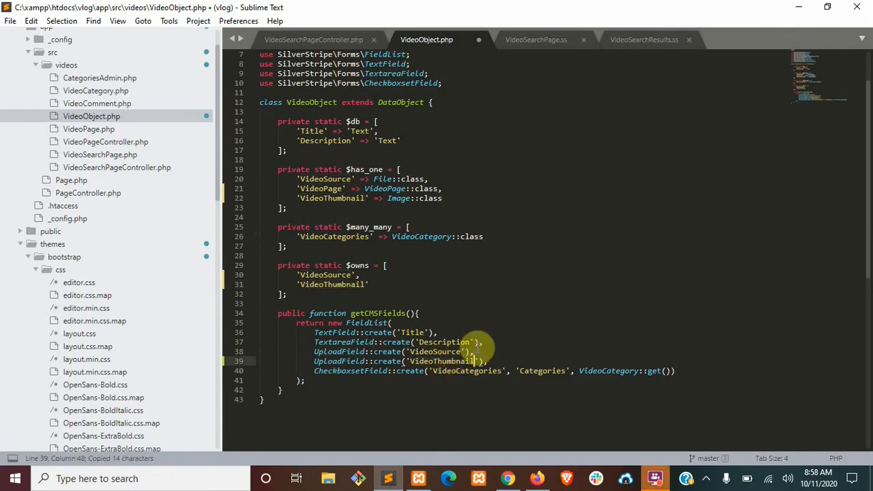
# Step: In the CMS video editor, browse and choose vision.jpg as the Video thumbnail
pyautogui.click(447, 477)
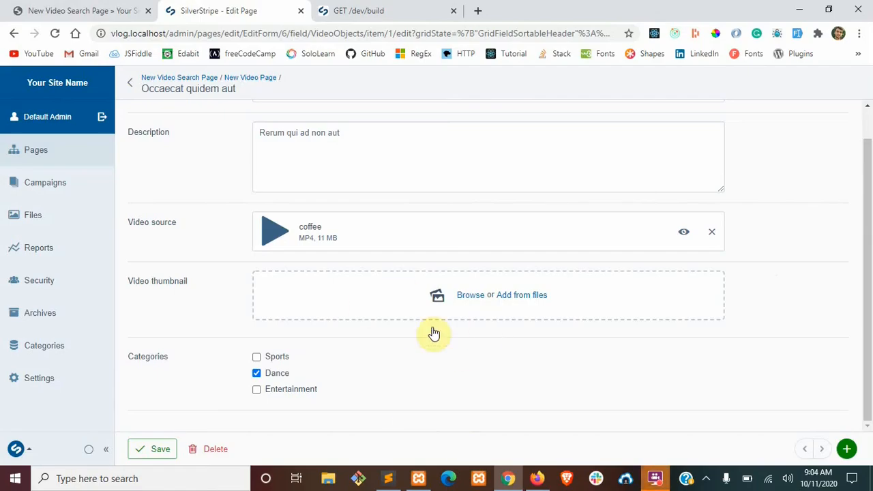
pyautogui.moveTo(469, 294)
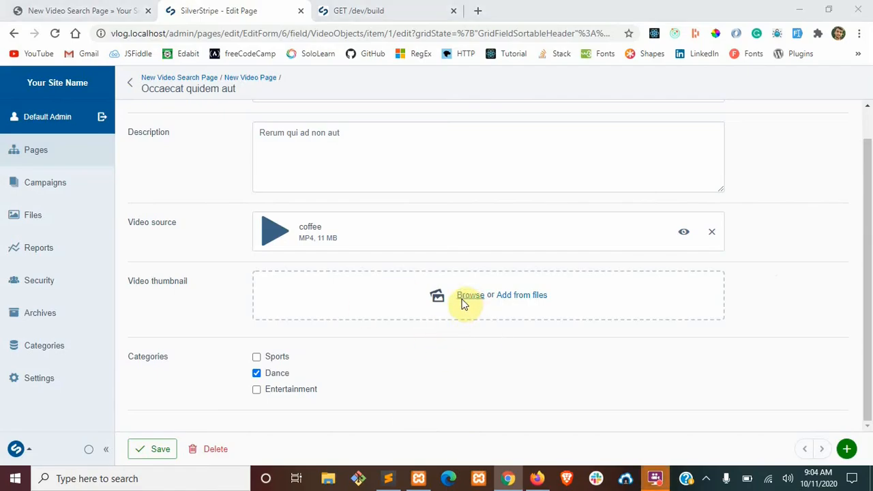
pyautogui.click(469, 294)
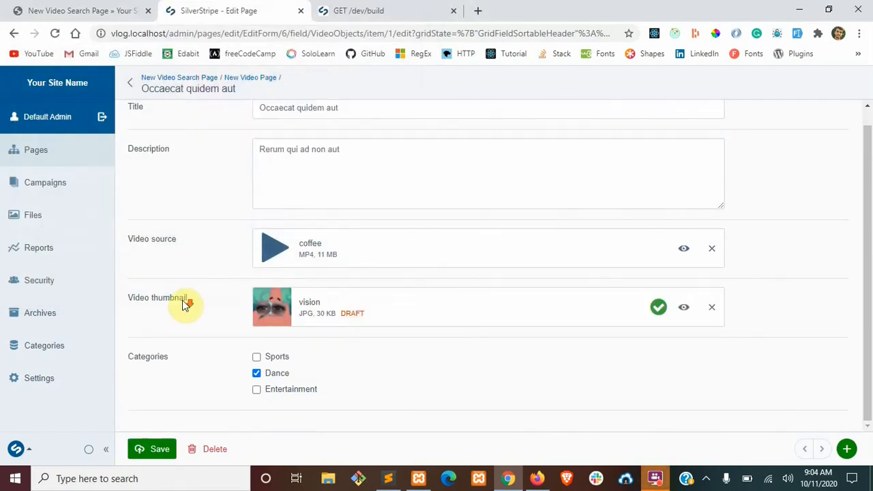
pyautogui.click(151, 449)
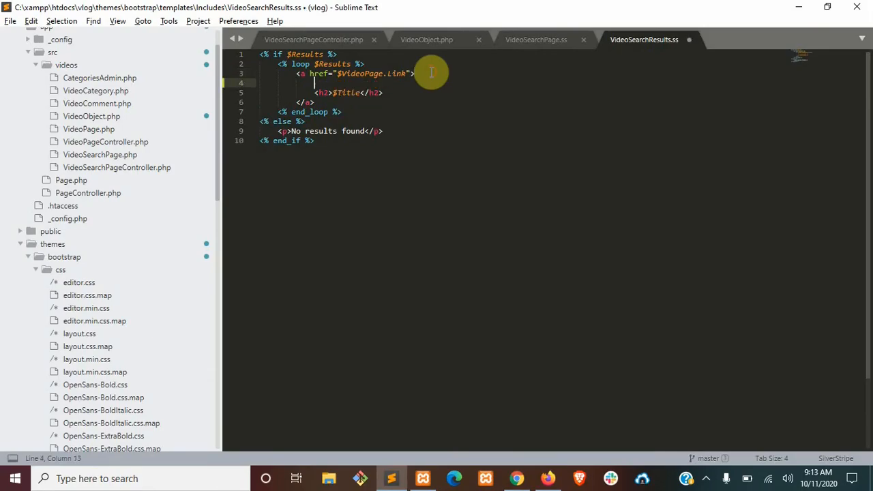
# Step: Add $VideoThumbnail.Fill(400,225) inside a col-4 div for each result
pyautogui.write('$V')
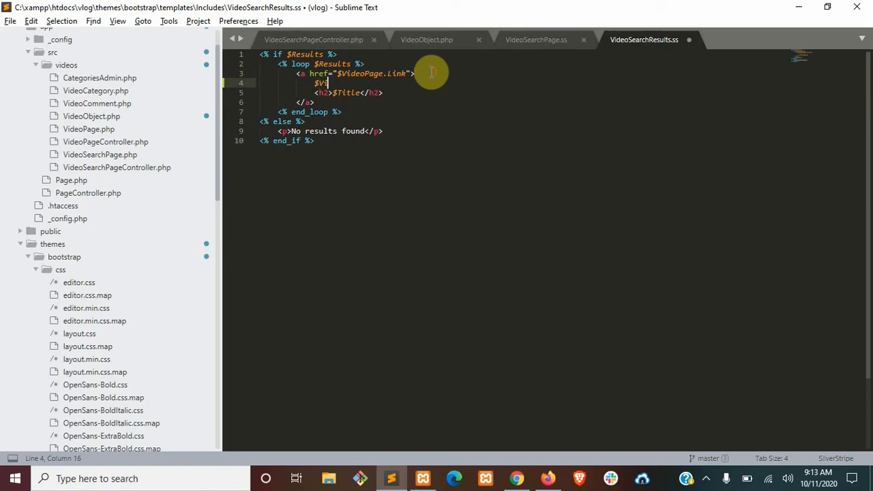
pyautogui.write('ideoThum')
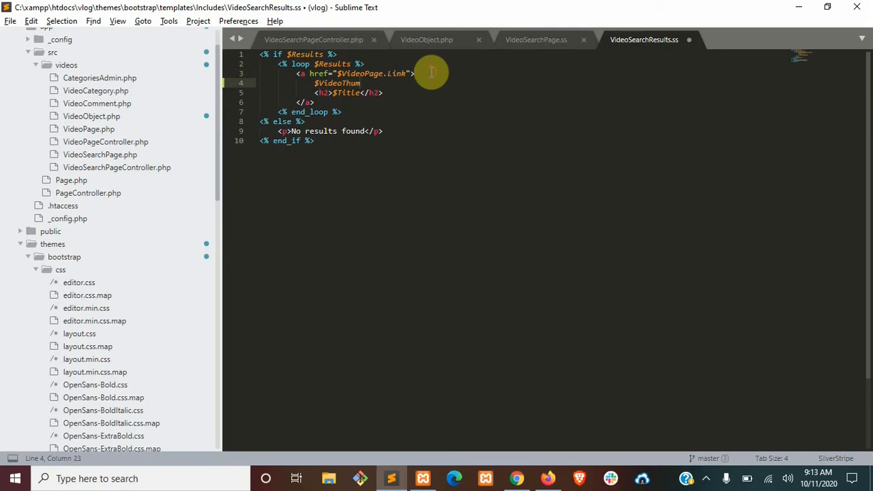
pyautogui.write('bnai')
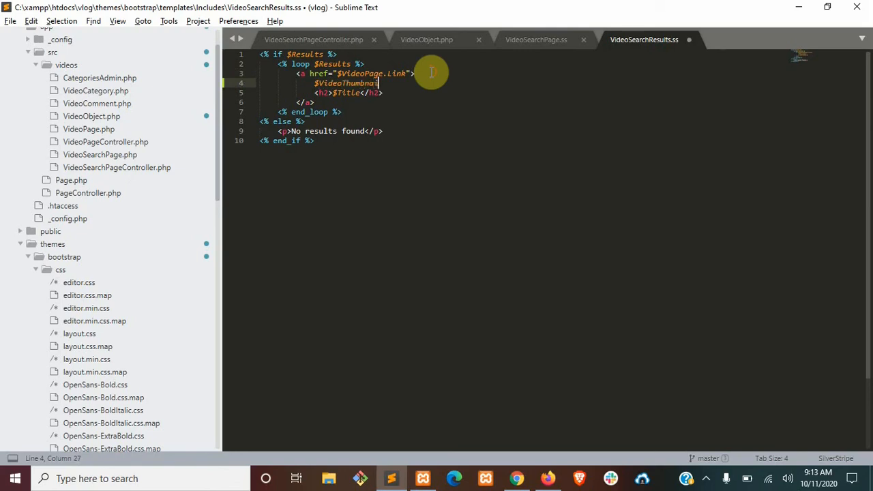
pyautogui.write('.Fill')
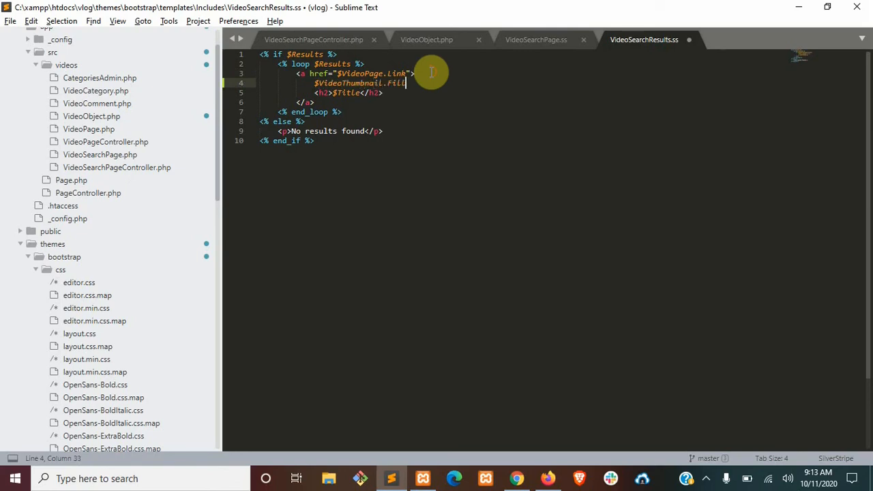
pyautogui.write('(400,)')
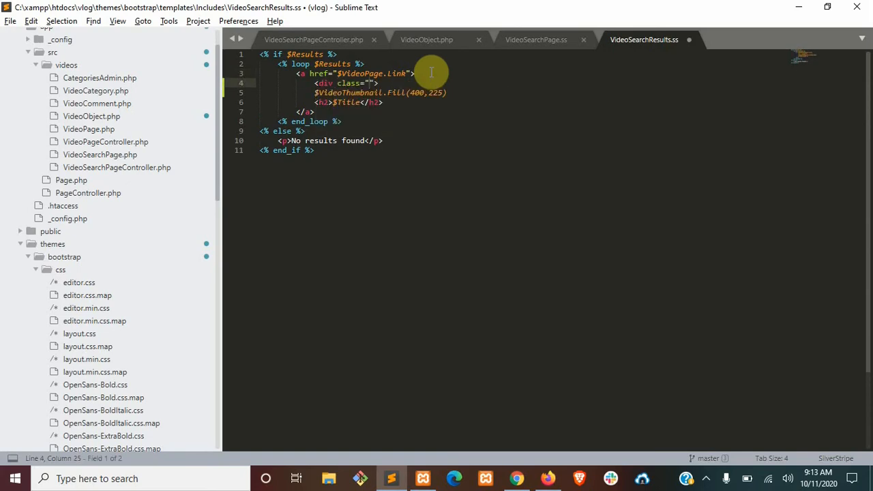
pyautogui.write('col-4')
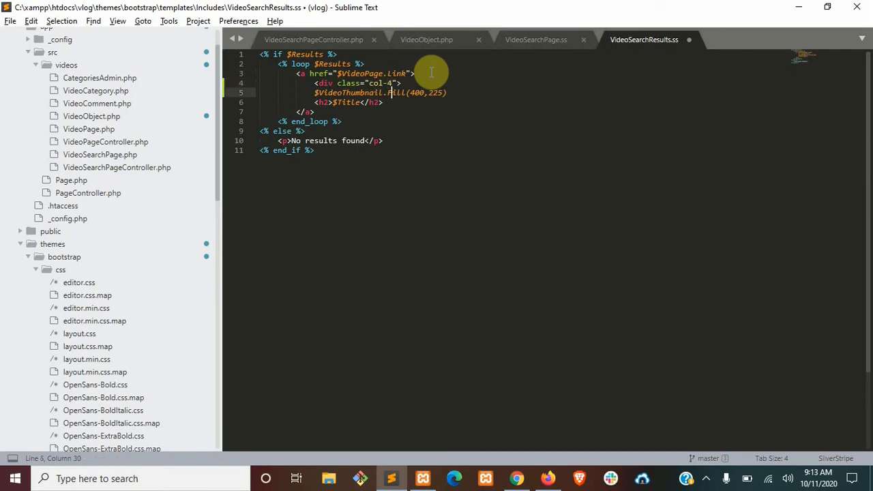
pyautogui.press('enter')
pyautogui.write('</div>')
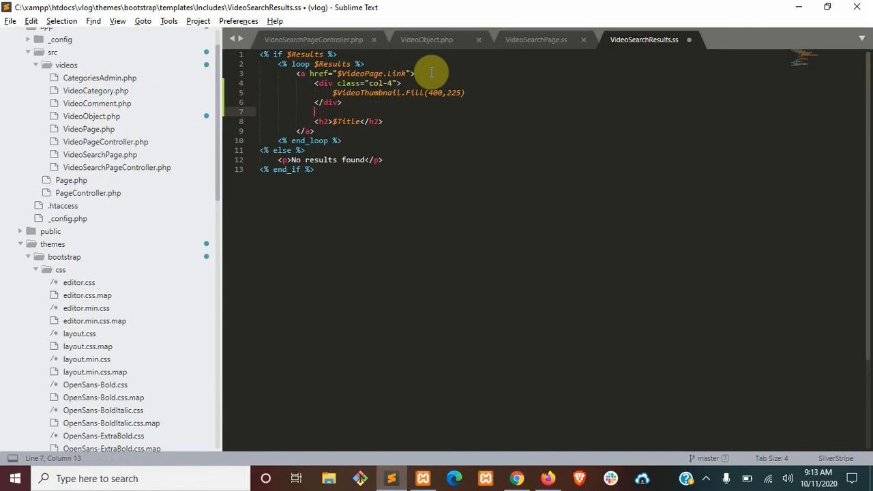
# Step: Wrap the title in a col-6 div and give the result link class d-flex my-2
pyautogui.write('<div class="col-6">')
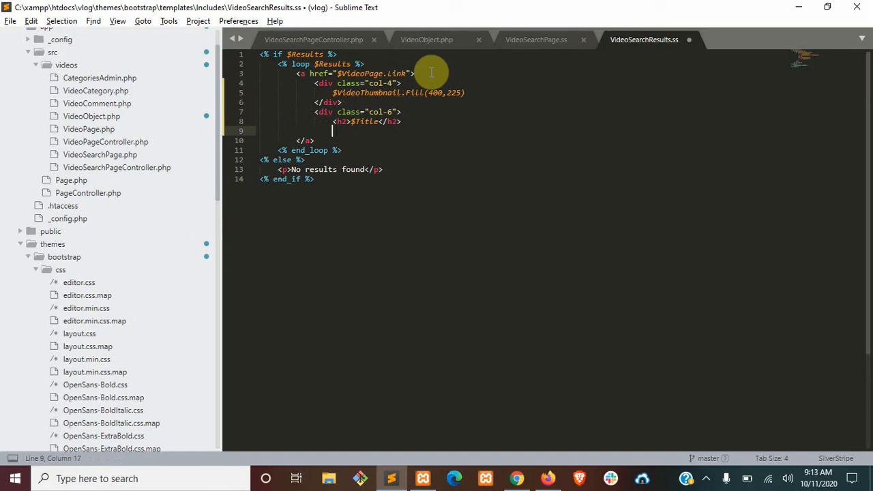
pyautogui.write('</div>')
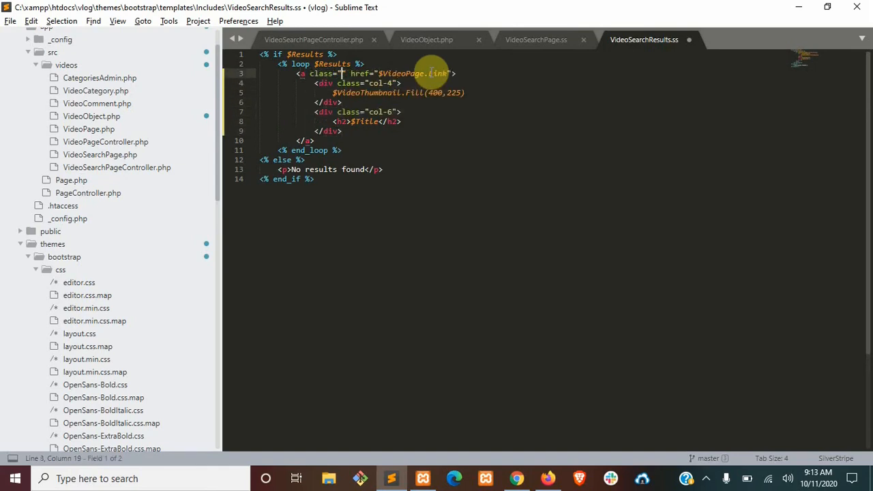
pyautogui.write('d-flex my-2')
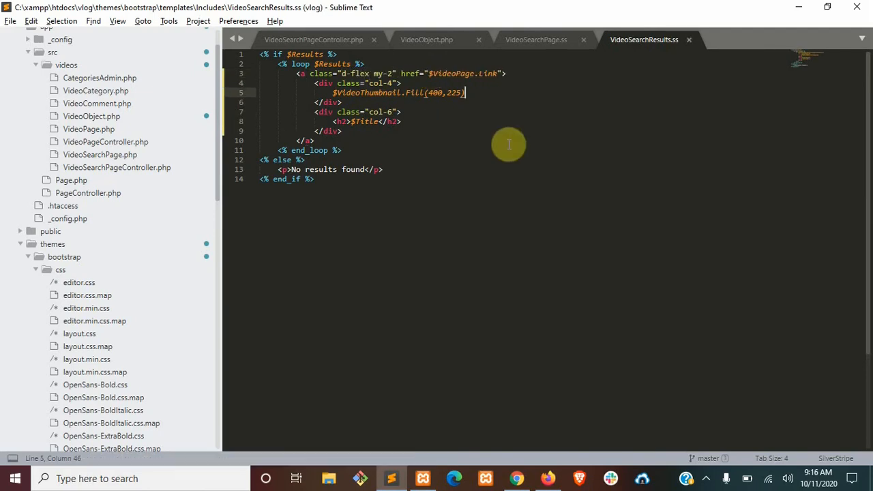
pyautogui.moveTo(388, 73)
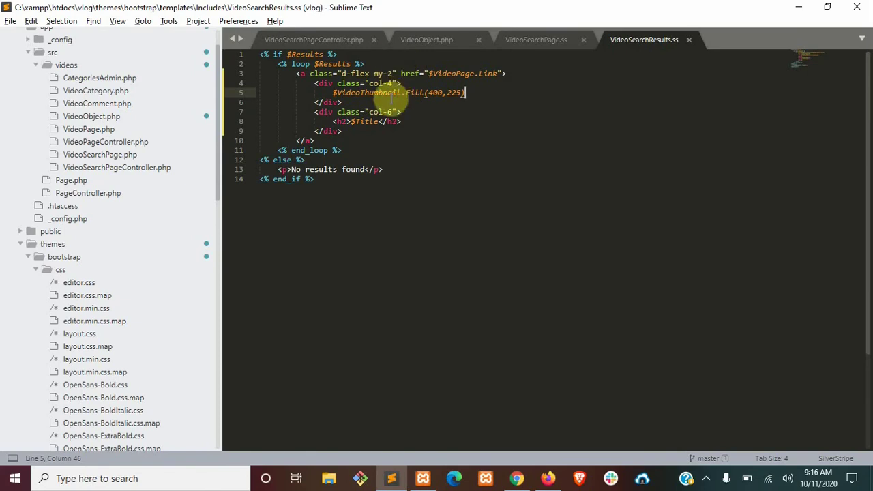
pyautogui.moveTo(501, 395)
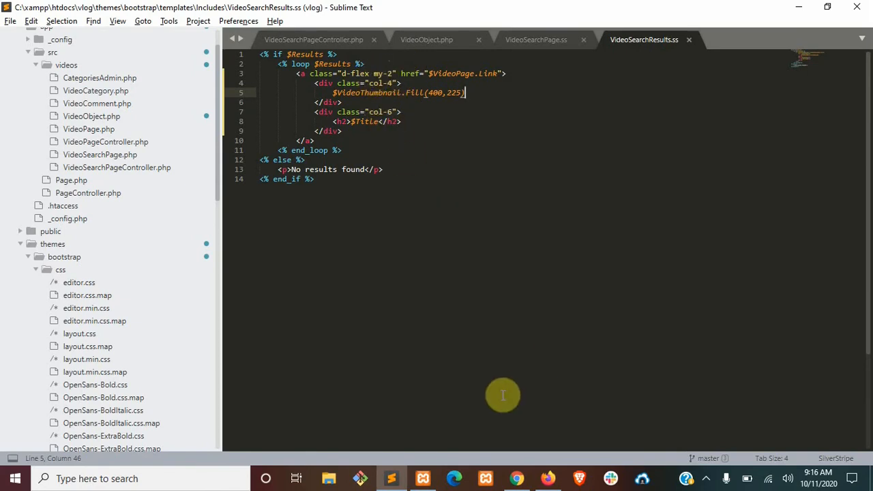
# Step: Reload the search page, view the thumbnail results and go to results page 2
pyautogui.click(516, 477)
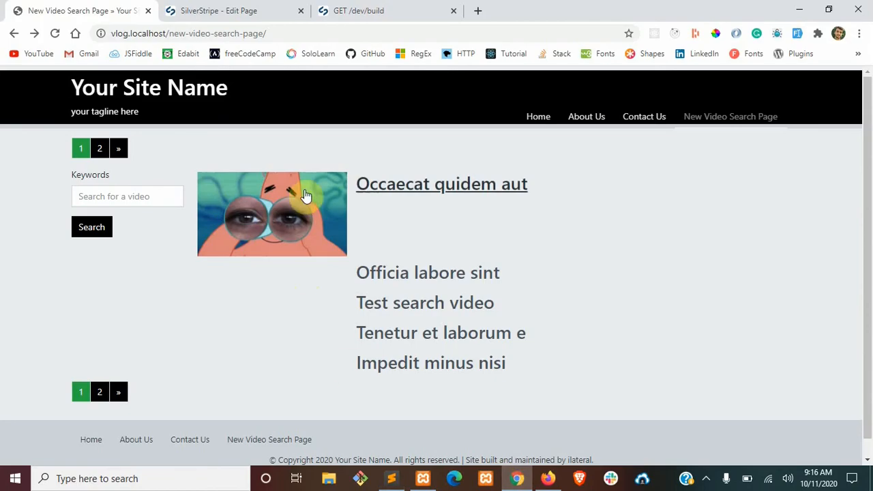
pyautogui.moveTo(308, 167)
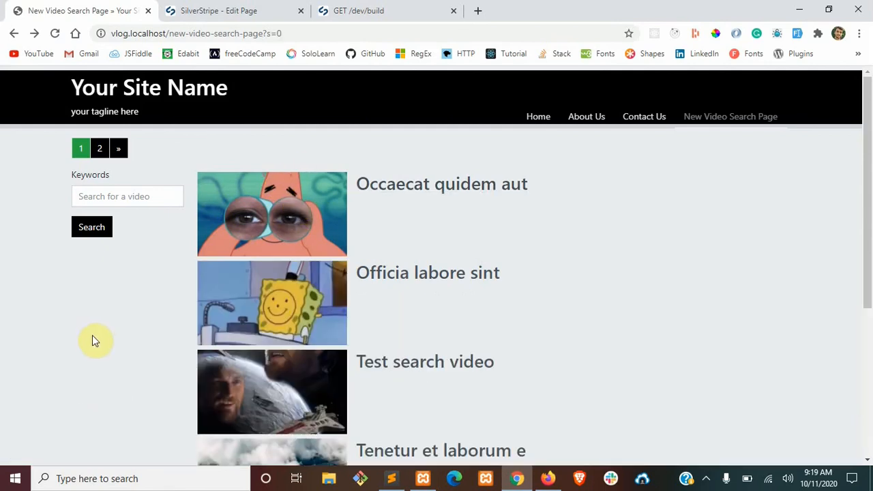
pyautogui.scroll(-3)
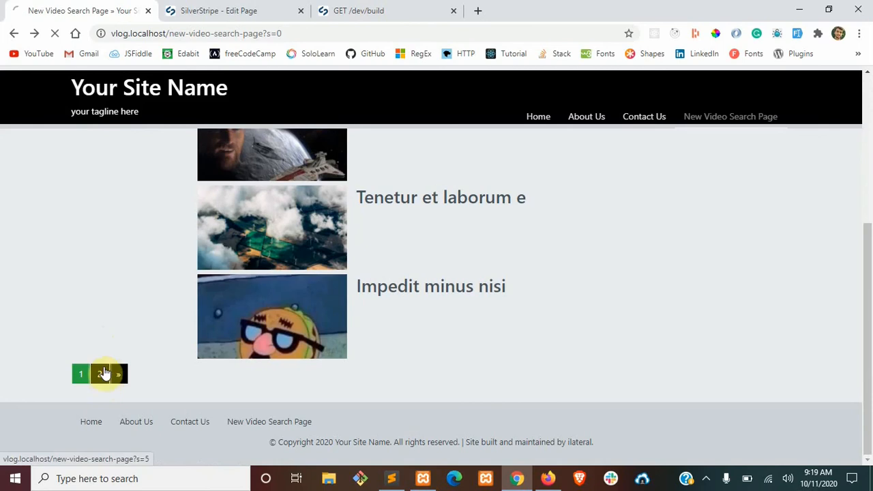
pyautogui.click(104, 374)
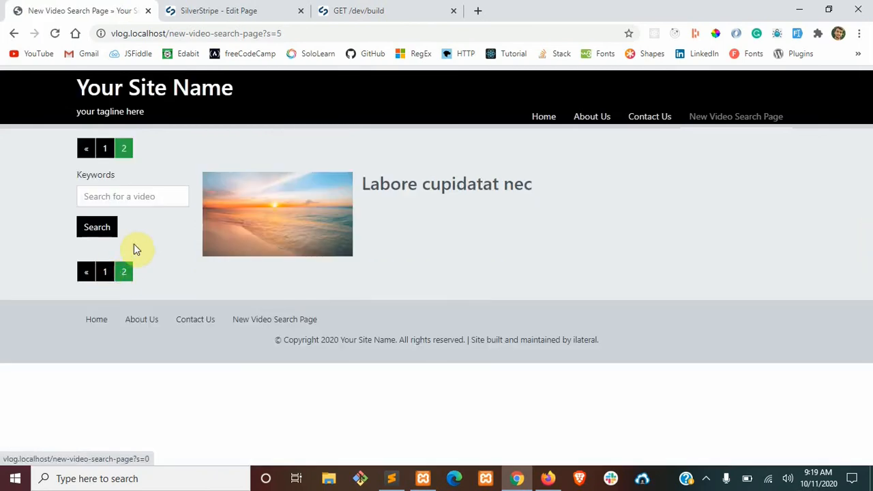
pyautogui.moveTo(94, 212)
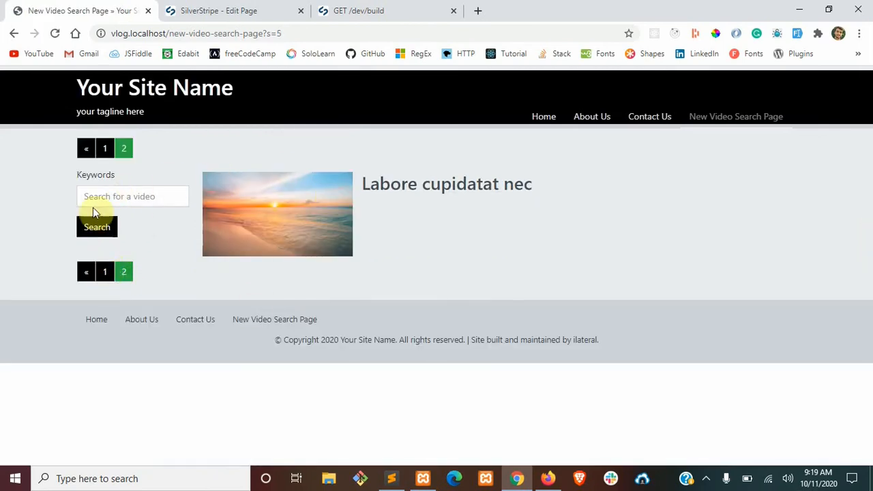
pyautogui.click(390, 477)
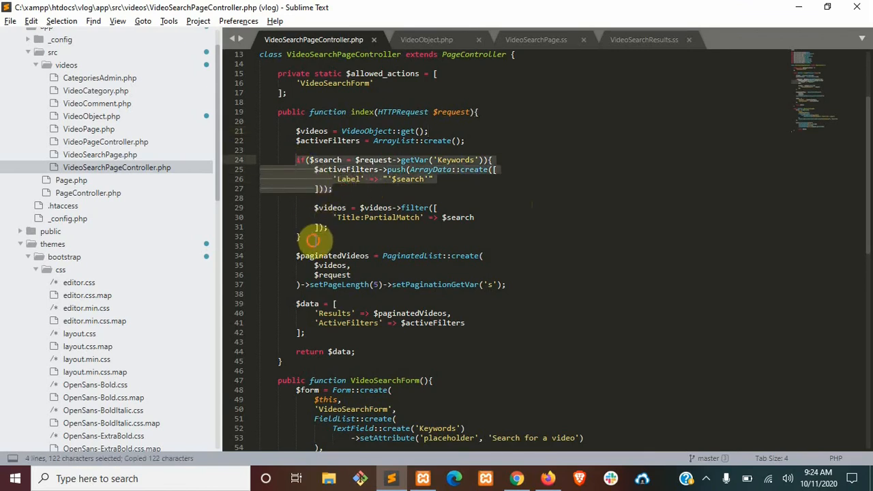
# Step: Duplicate the Keywords if-block as a getVar('Category') block pushing 'Category' => $search
pyautogui.press('ctrl+v')
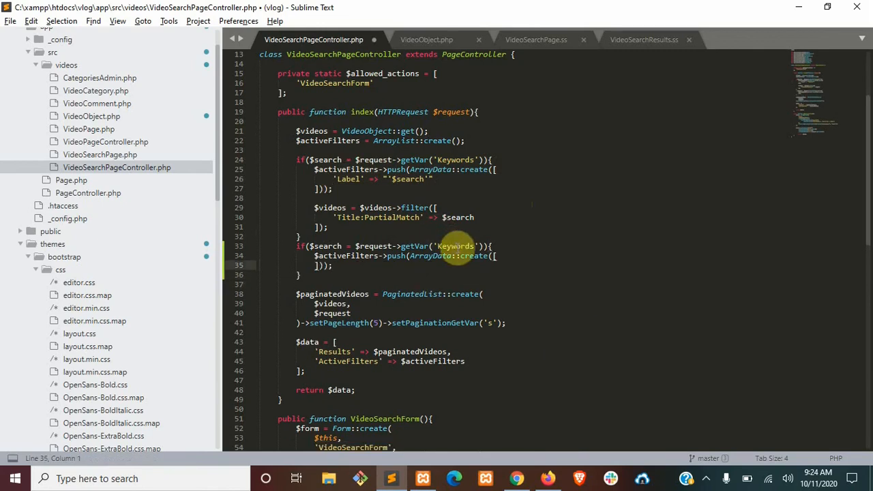
pyautogui.write('Category')
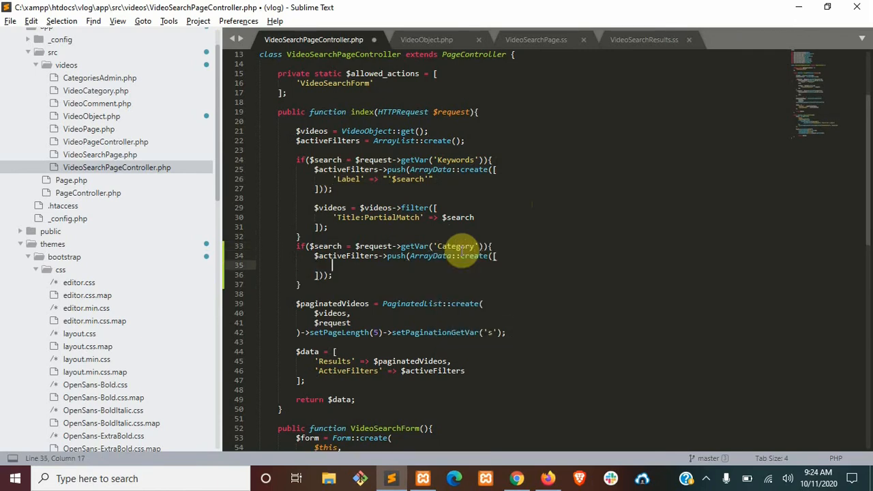
pyautogui.write("'Category' =>")
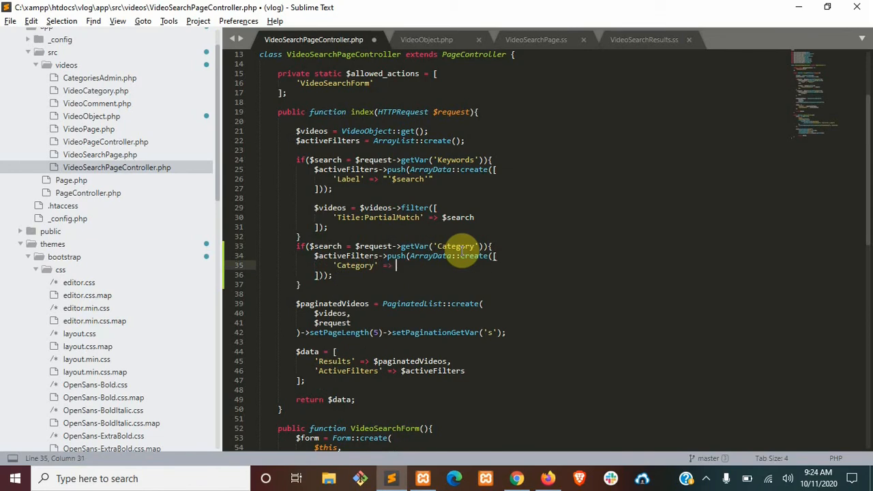
pyautogui.write('$search')
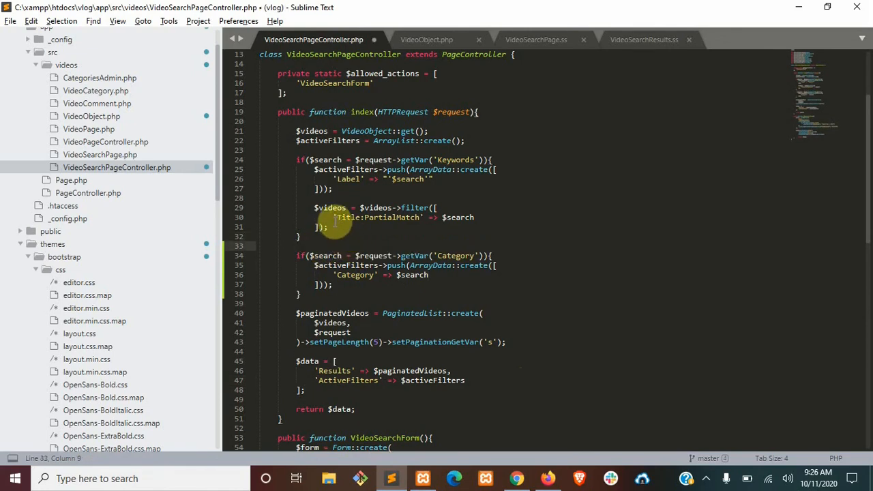
# Step: Filter videos by 'VideoCategories.ID' => $search, checking the relation name in VideoObject.php
pyautogui.moveTo(314, 207); pyautogui.dragTo(450, 217)
pyautogui.write('$videos = $videos->filter([')
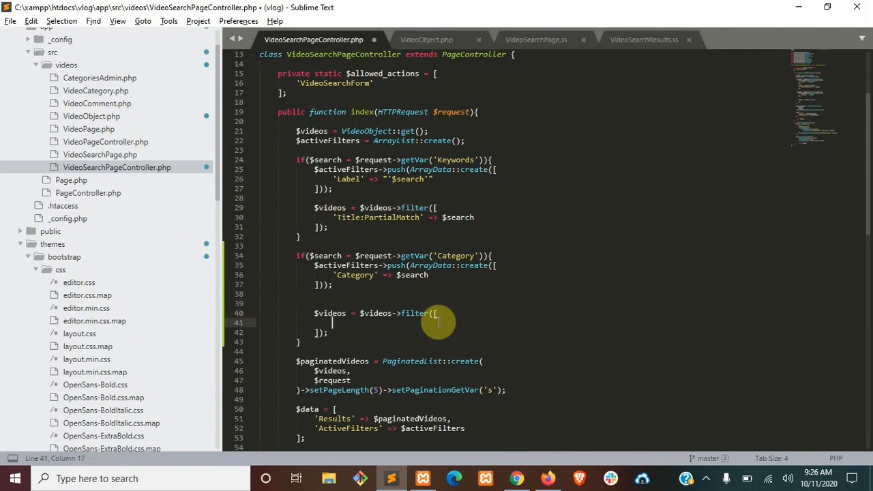
pyautogui.write("'Category.ID' =>")
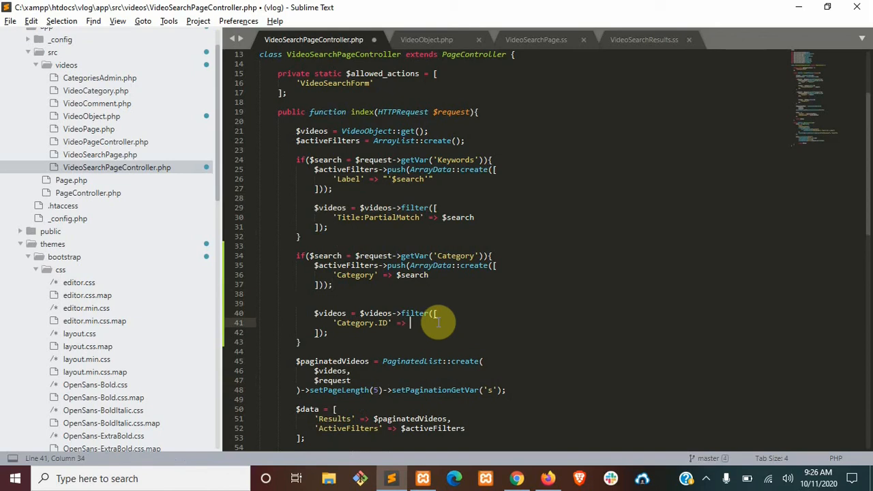
pyautogui.write('$search')
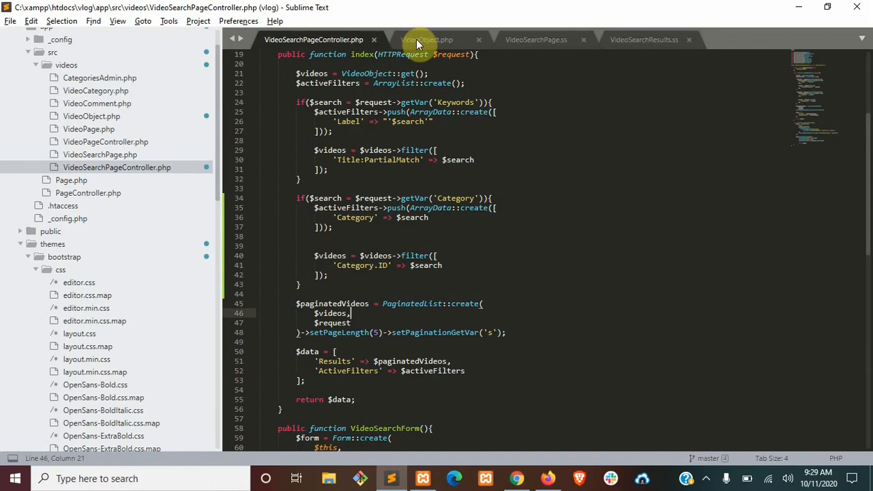
pyautogui.click(426, 39)
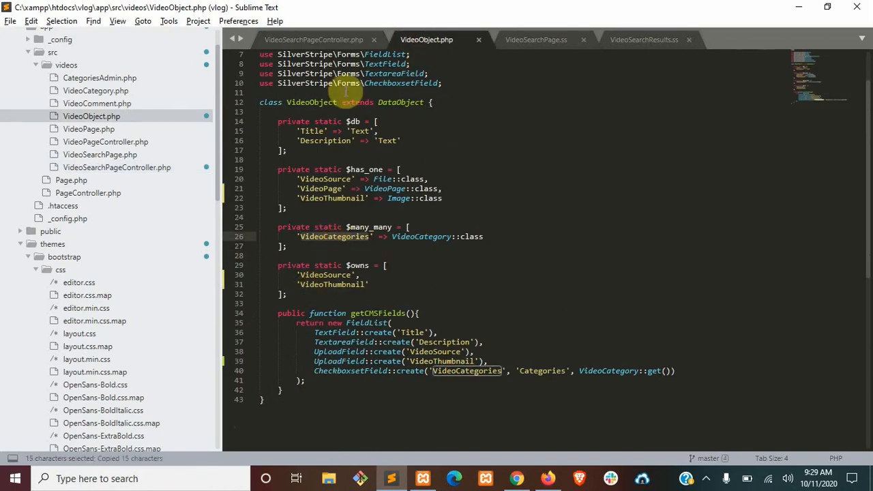
pyautogui.click(313, 39)
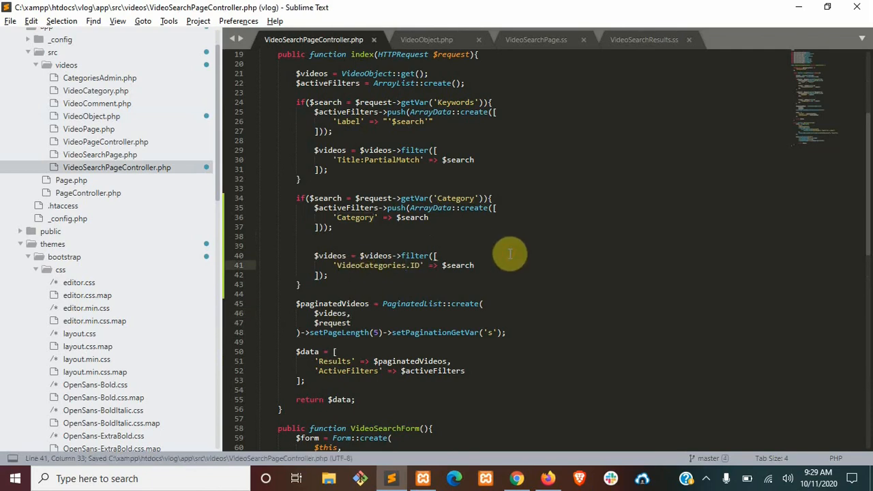
pyautogui.scroll(3)
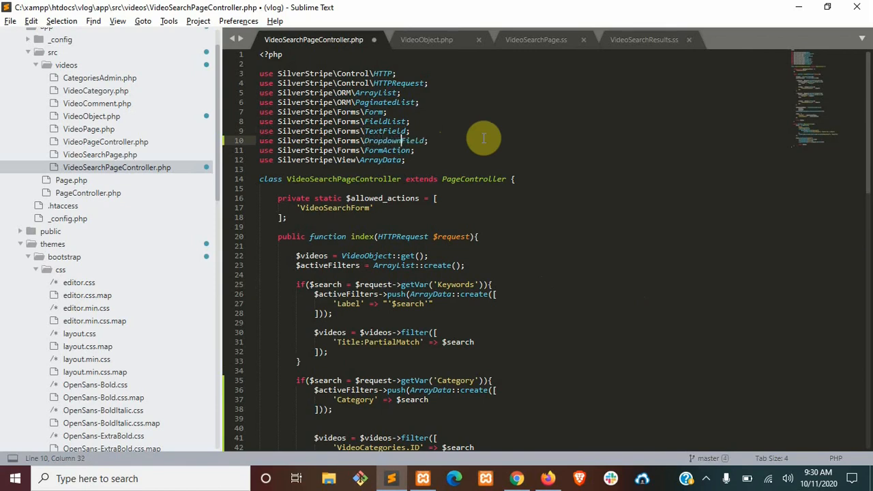
# Step: Add DropdownField::create('Category','Category', VideoCategory::get()->map('ID','Title')) to the search form
pyautogui.press('ctrl+s')
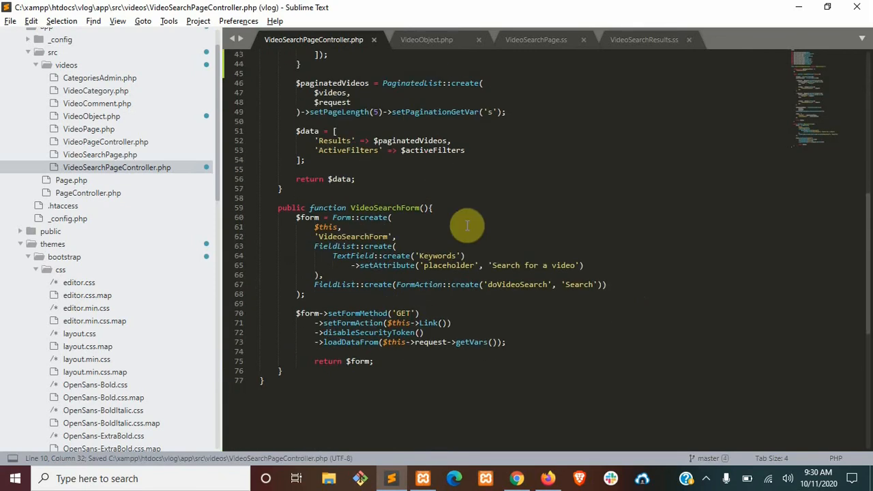
pyautogui.moveTo(539, 265)
pyautogui.write(',')
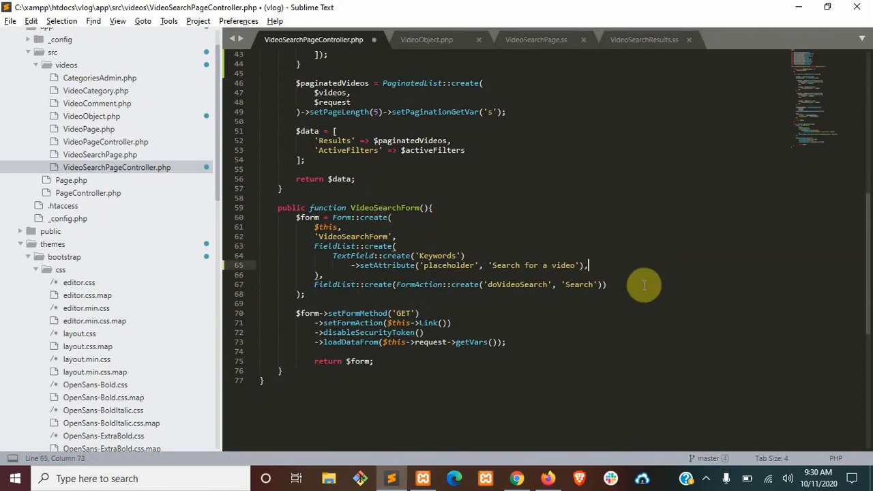
pyautogui.write('D')
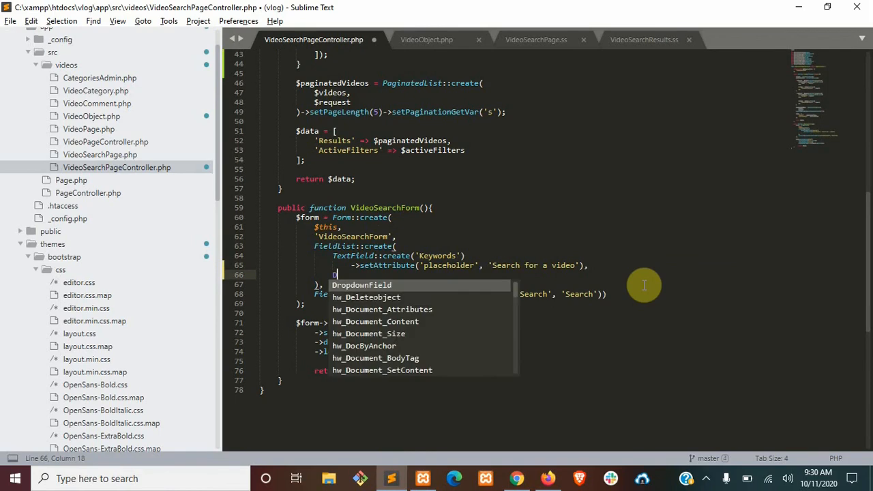
pyautogui.write("ropdownField::create('Category', 'Category")
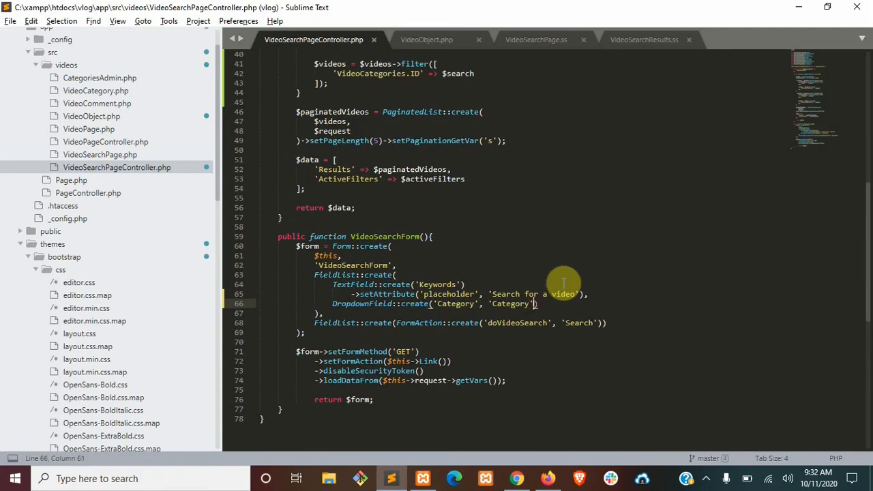
pyautogui.write(',')
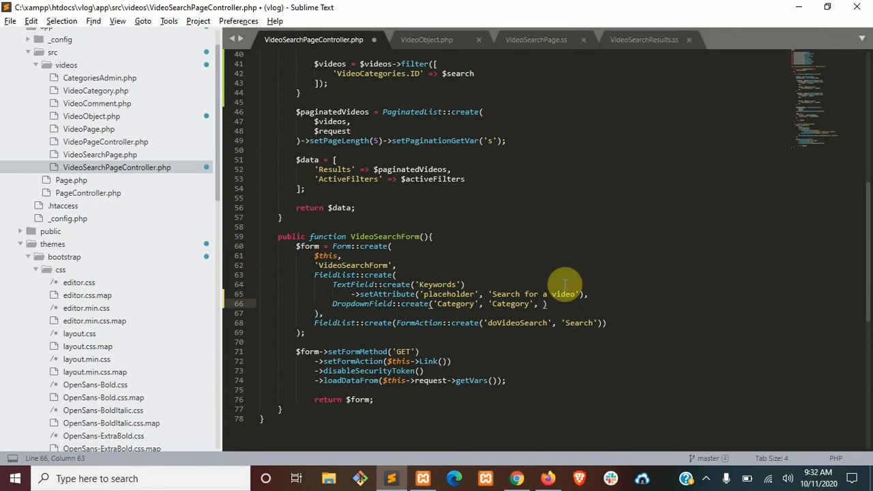
pyautogui.write('VideoCategory')
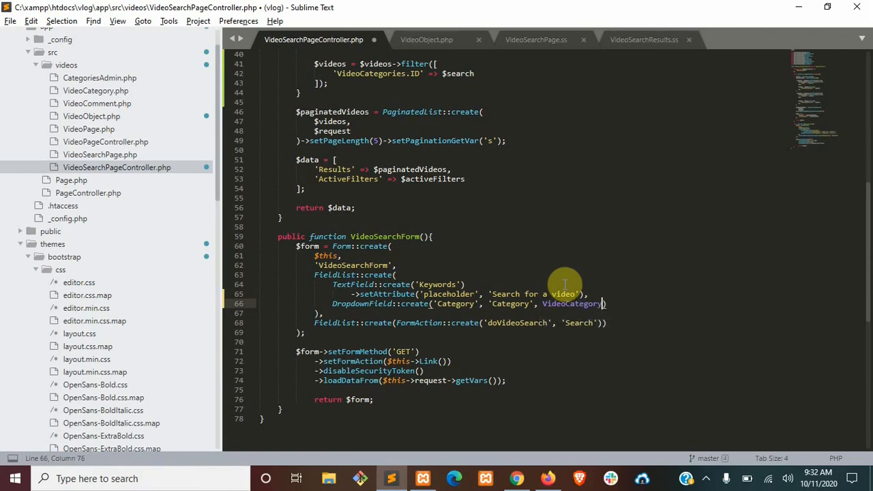
pyautogui.write('::get(')
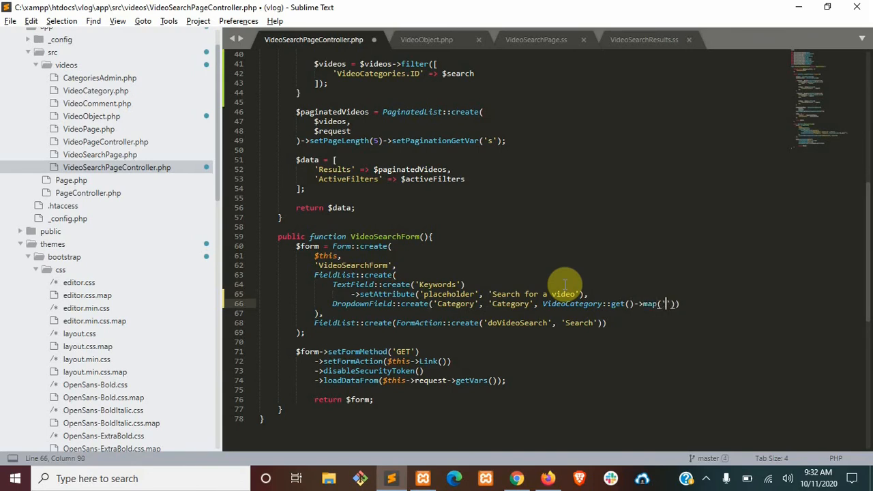
pyautogui.write("ID', 'Title")
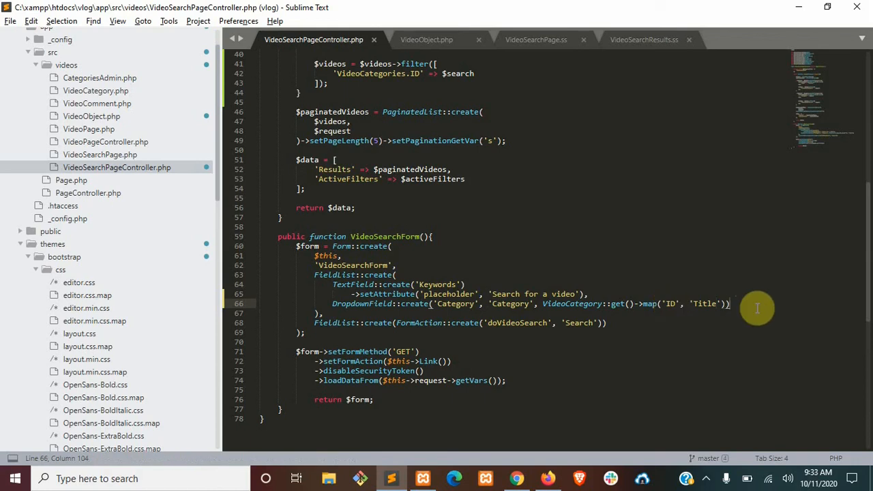
# Step: Chain ->setEmptyString() onto the Category dropdown for an empty choice
pyautogui.press('enter')
pyautogui.write('->')
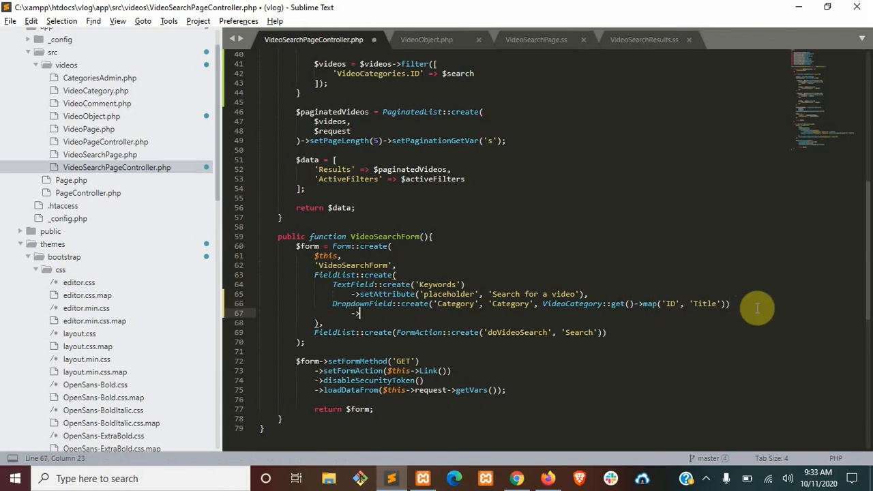
pyautogui.write('setEmpty')
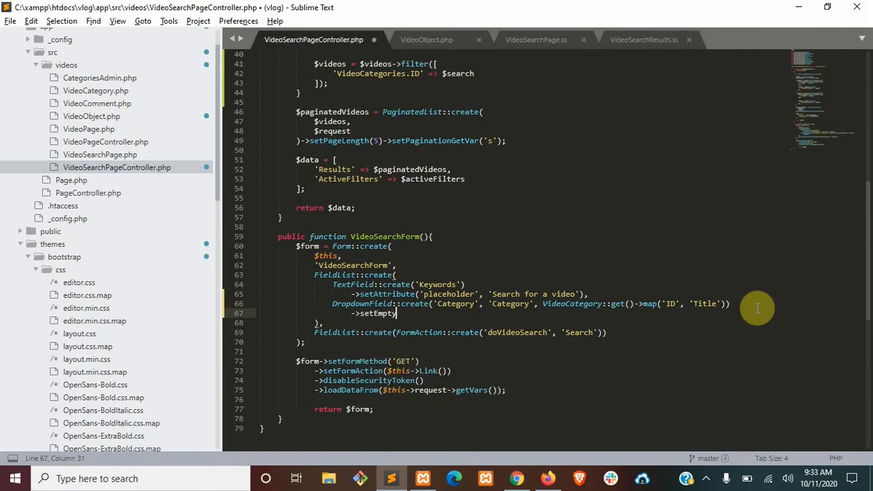
pyautogui.write('String()')
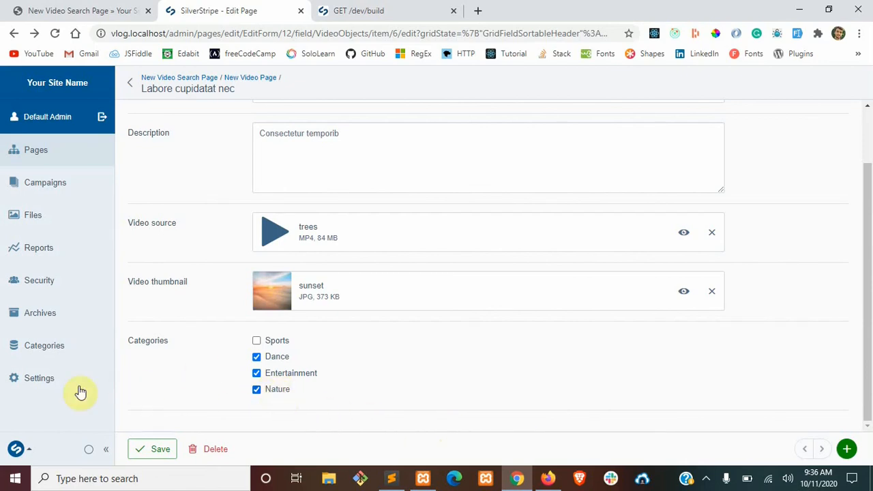
pyautogui.moveTo(44, 345)
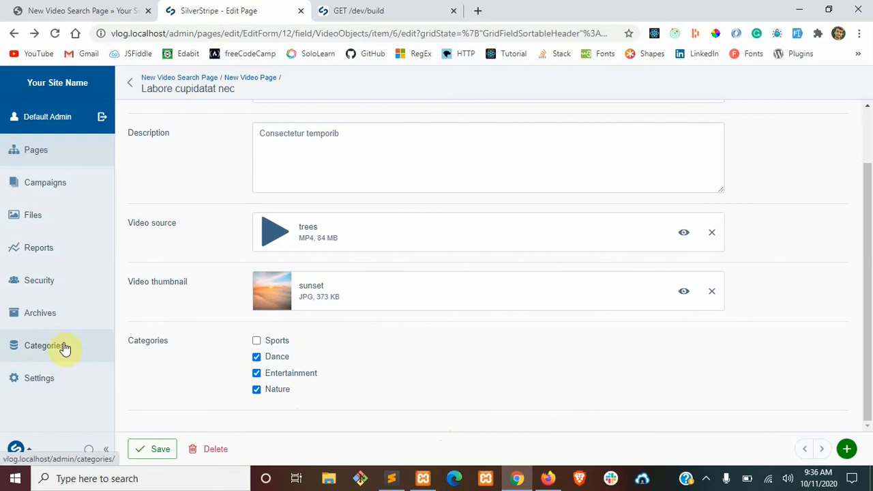
pyautogui.moveTo(179, 88)
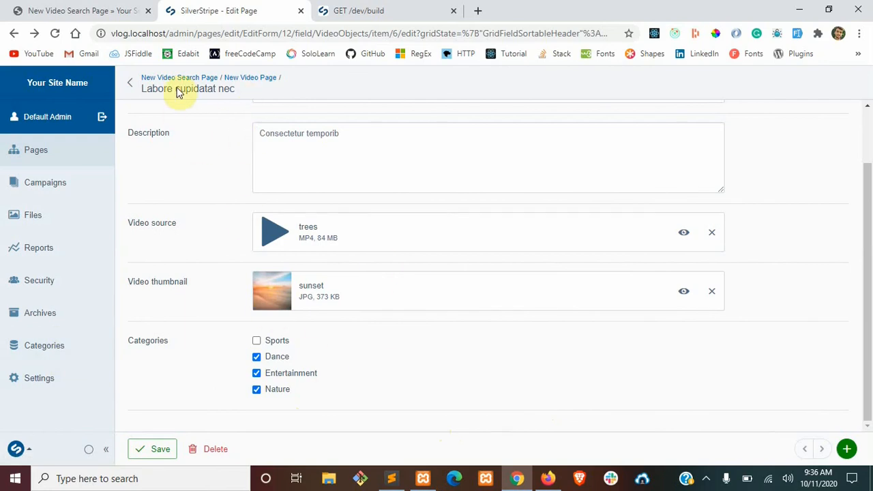
# Step: Switch to the front-end video search page tab showing the new Category filter
pyautogui.click(75, 11)
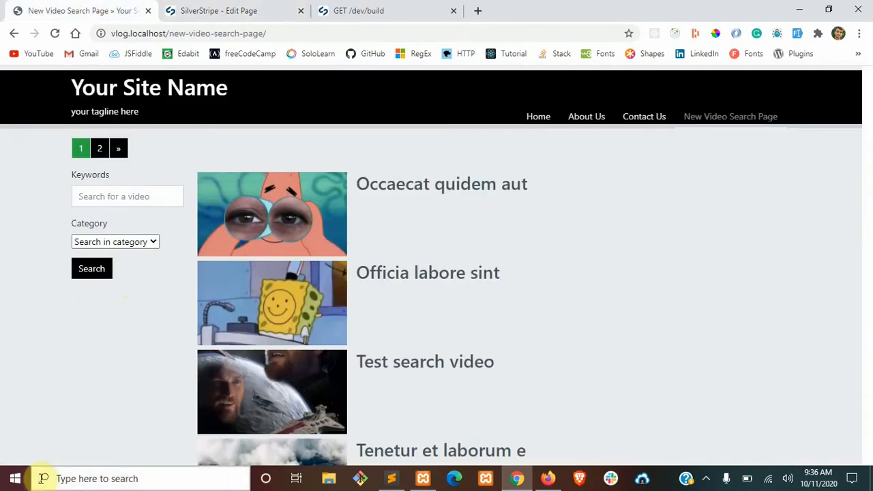
# Step: Filter the video search to the Nature category and run it, leaving Labore cupidatat nec
pyautogui.click(115, 242)
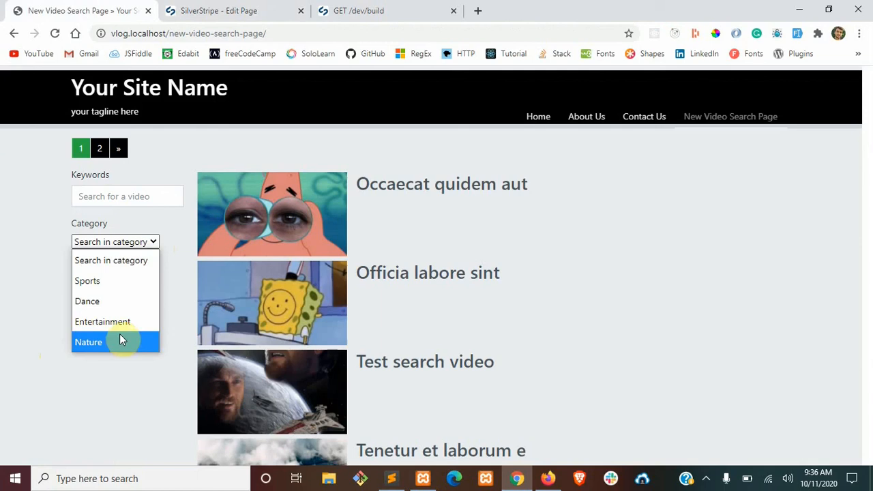
pyautogui.click(87, 341)
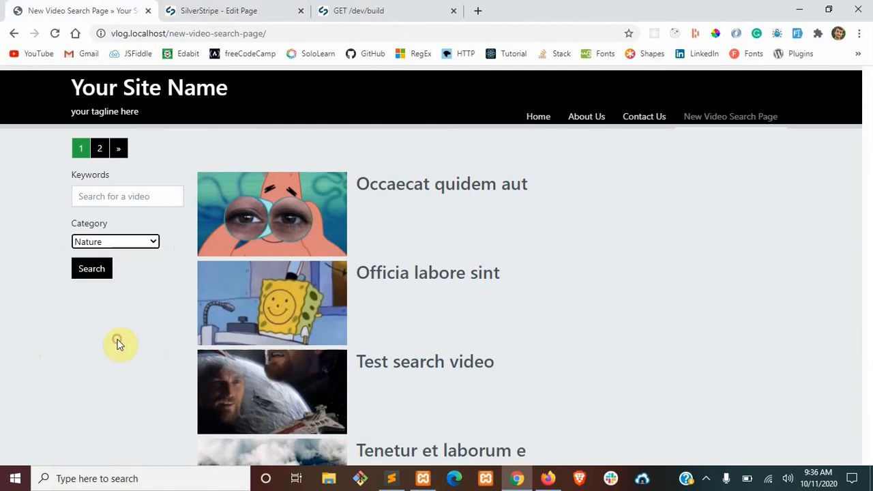
pyautogui.click(92, 267)
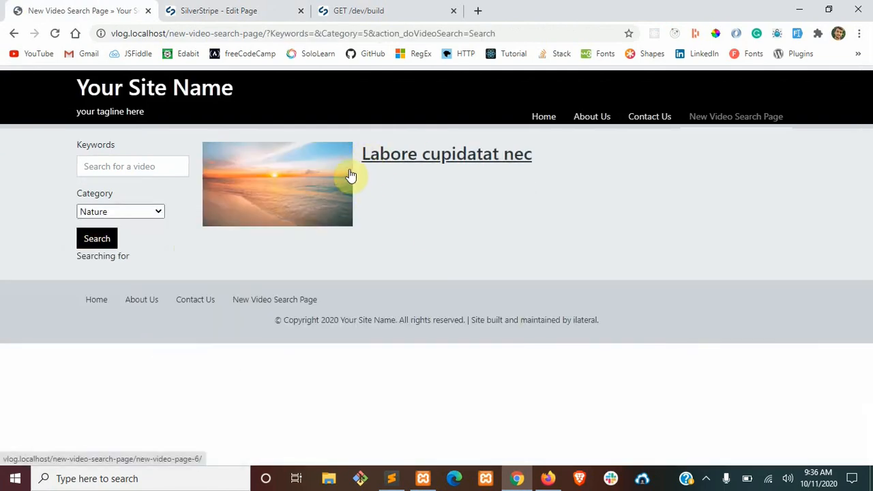
pyautogui.moveTo(226, 289)
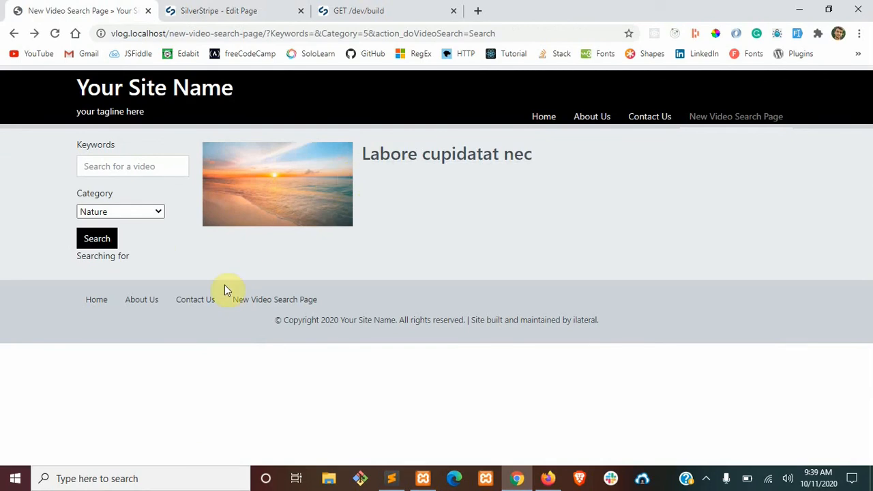
pyautogui.moveTo(79, 257)
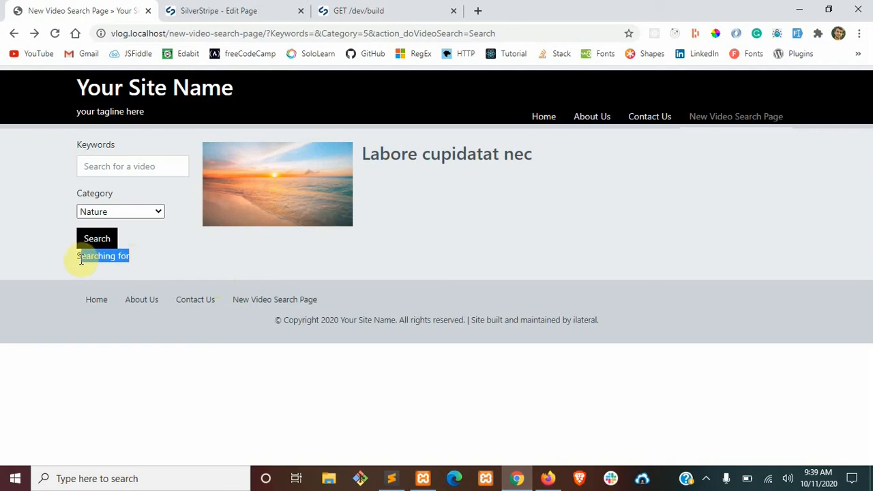
pyautogui.moveTo(158, 265)
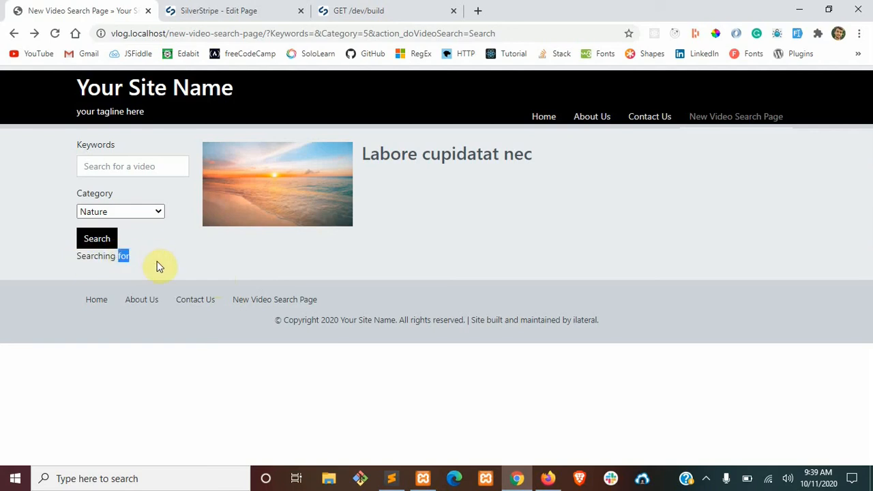
pyautogui.moveTo(254, 264)
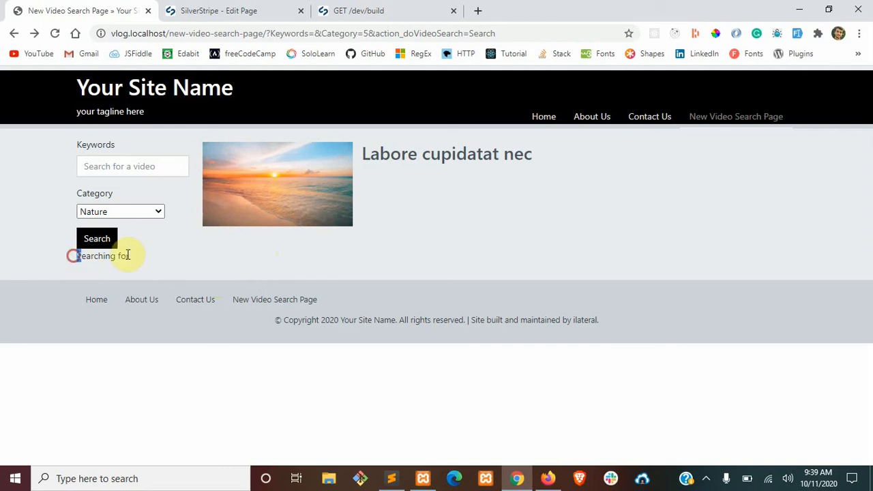
# Step: Rewrite the Category filter value as VideoCategory::get()->filter(['ID' => $search])->first()->Title
pyautogui.click(390, 477)
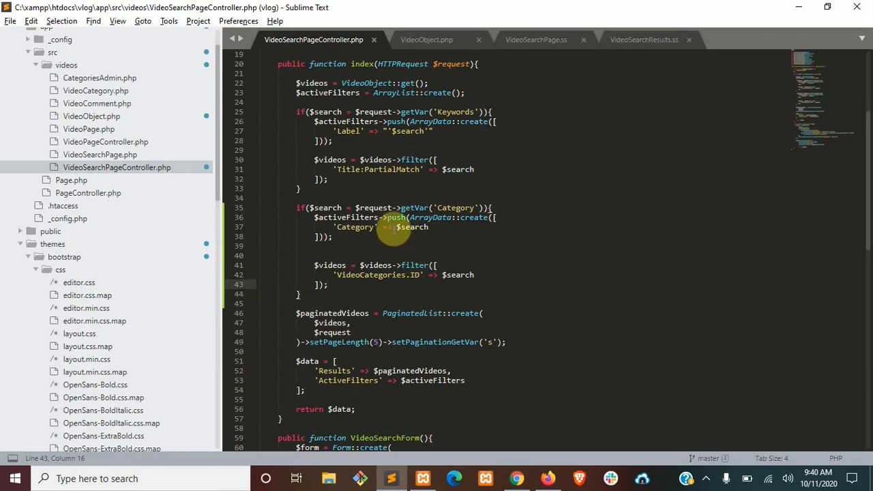
pyautogui.doubleClick(455, 207)
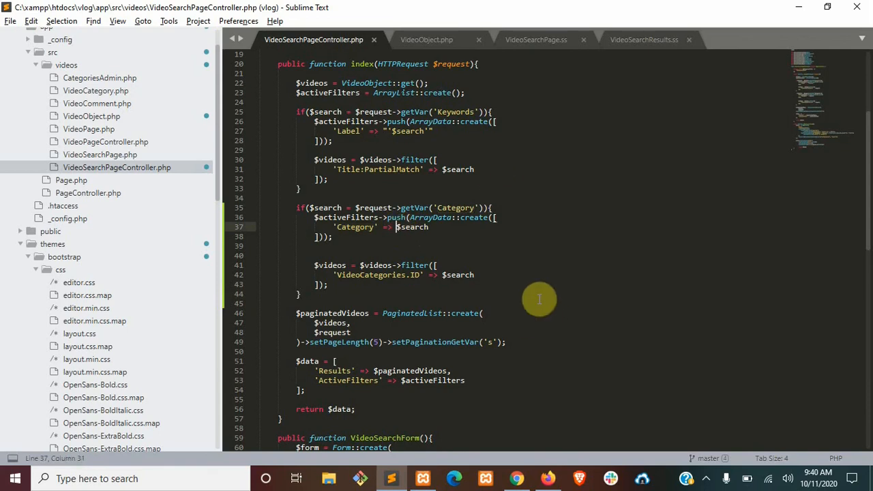
pyautogui.write('C')
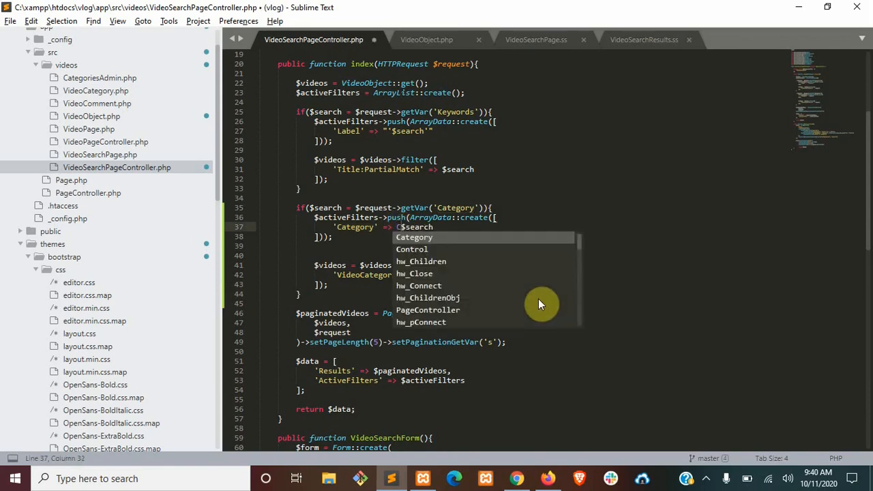
pyautogui.write('VideoCategory::')
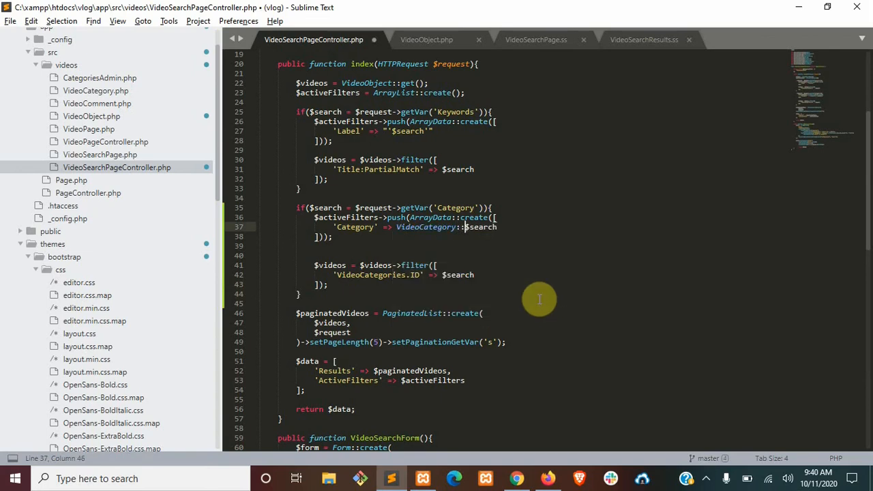
pyautogui.write('get(')
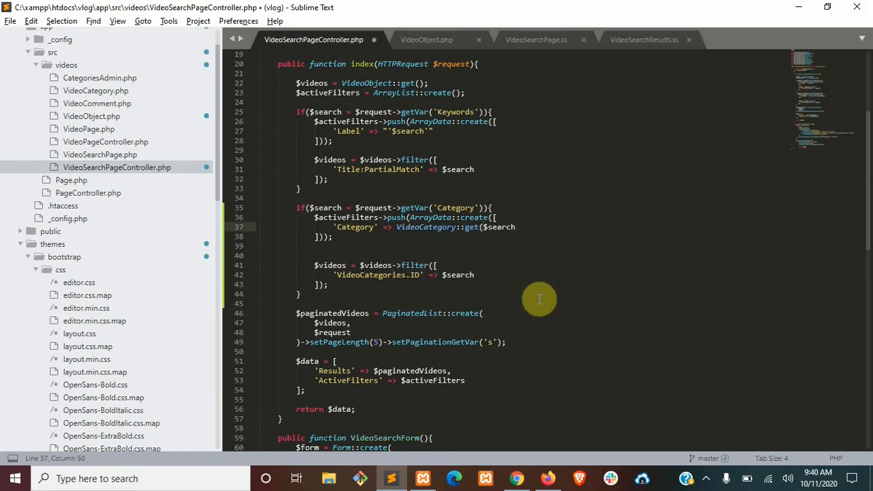
pyautogui.write('()->filter(')
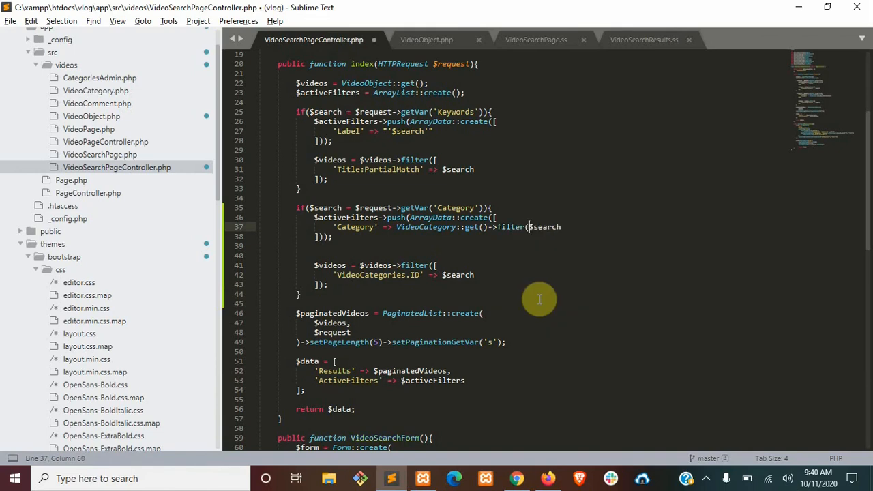
pyautogui.write("ID' =>")
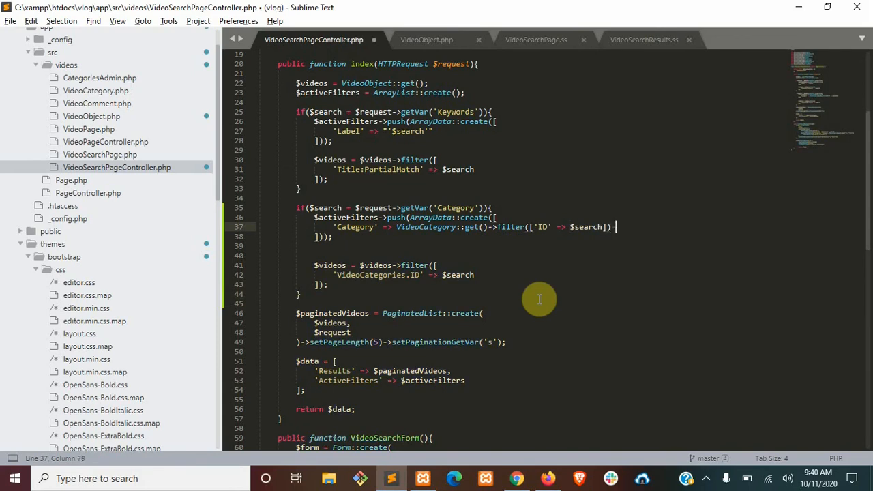
pyautogui.write('->first(')
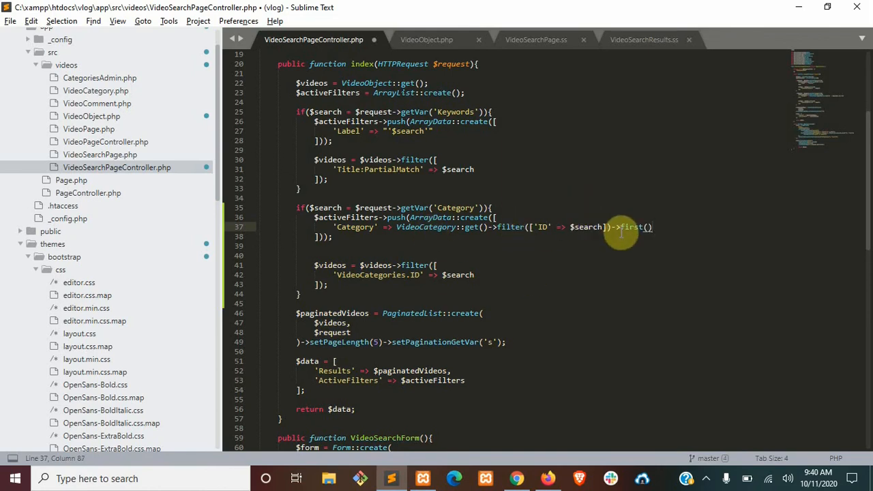
pyautogui.write('->')
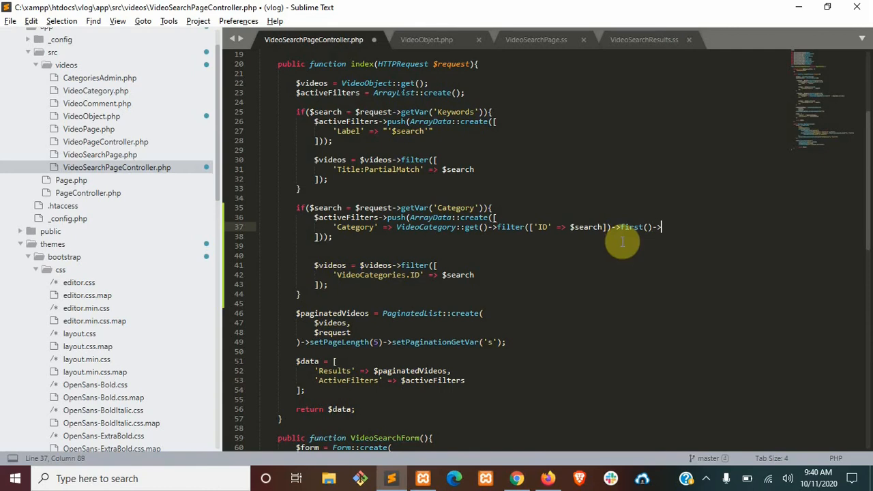
pyautogui.write('Title')
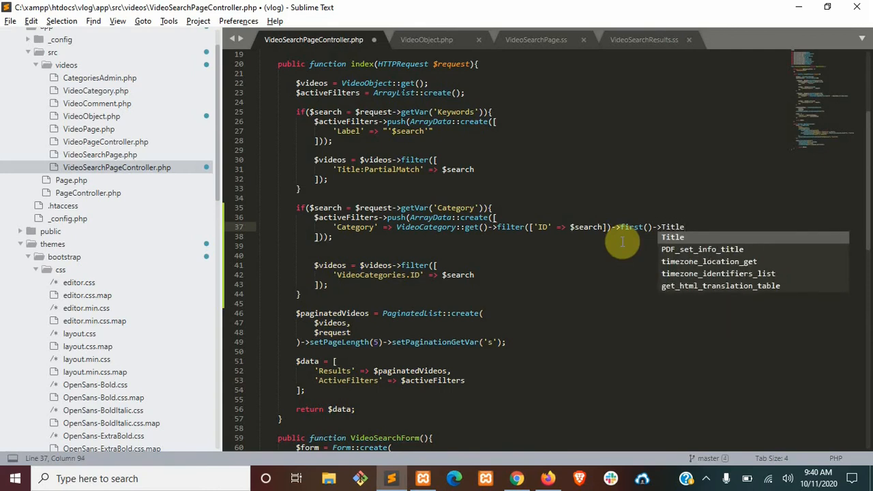
pyautogui.click(534, 40)
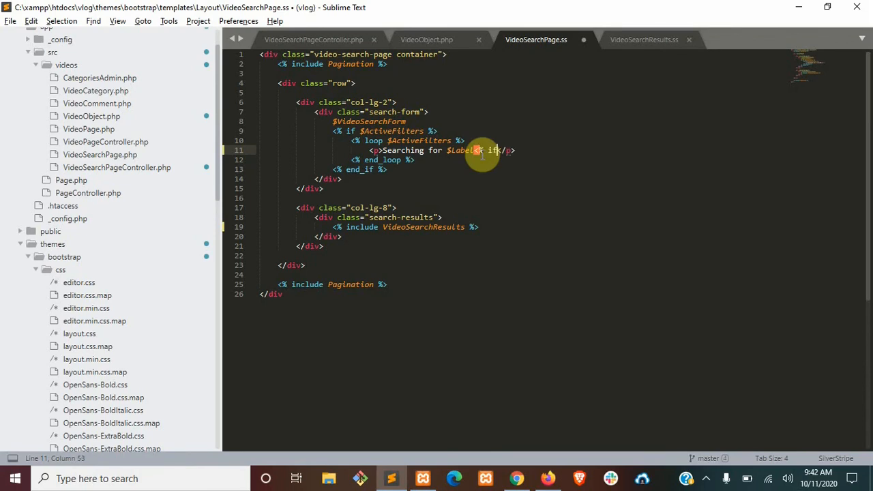
# Step: Add <% if $Category %> in $Category<% end_if %> after $Label in VideoSearchPage.ss
pyautogui.write('$Co')
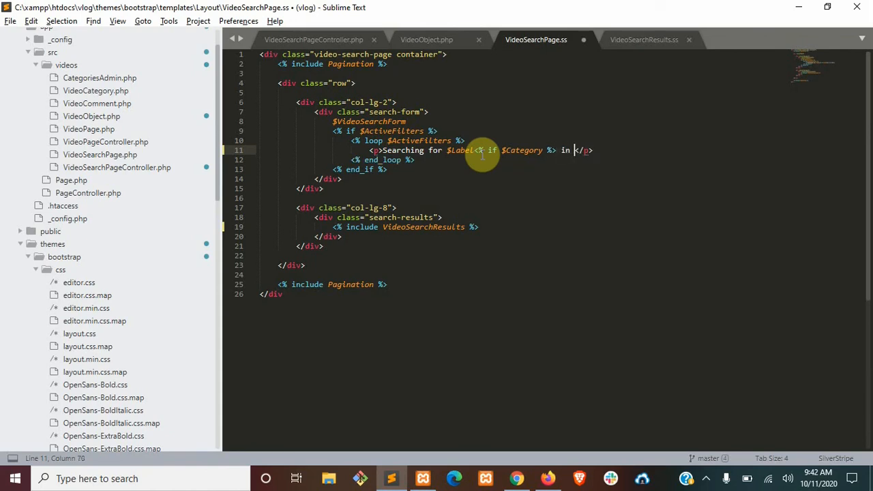
pyautogui.write('$Category<')
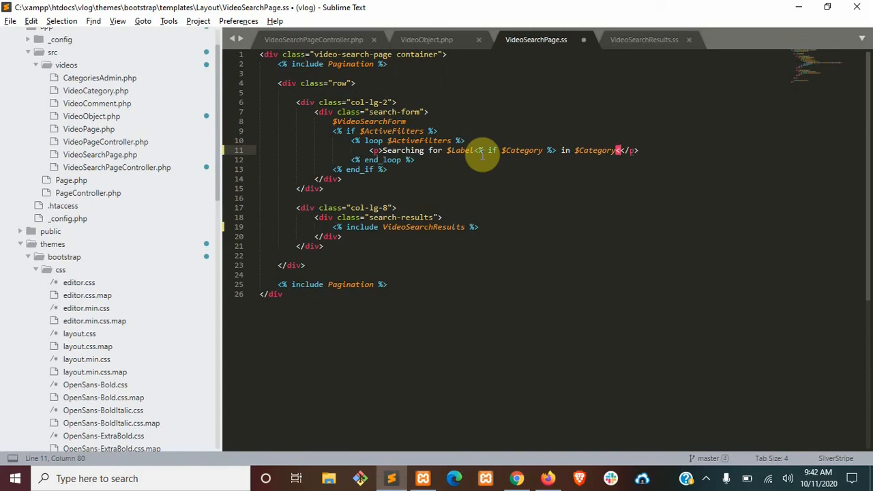
pyautogui.write('end_')
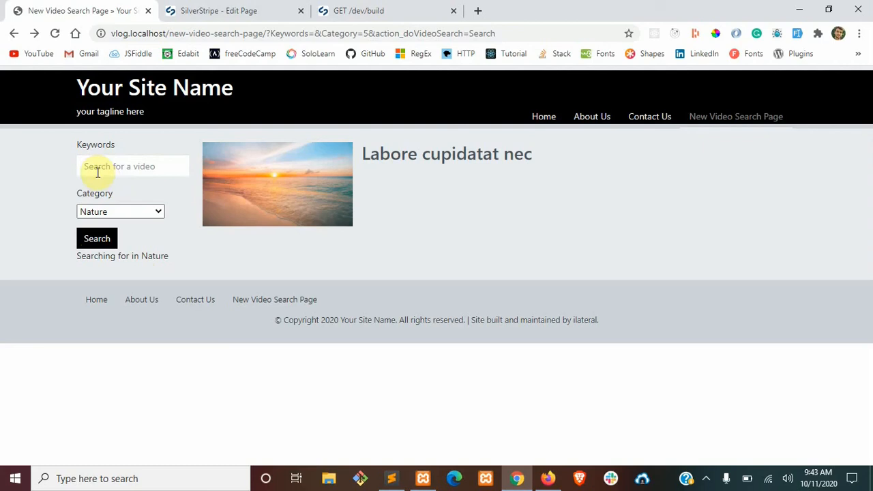
# Step: Wrap 'for $Label' in <% if $Label %> so the summary reads 'Searching in Nature' without a keyword
pyautogui.click(390, 477)
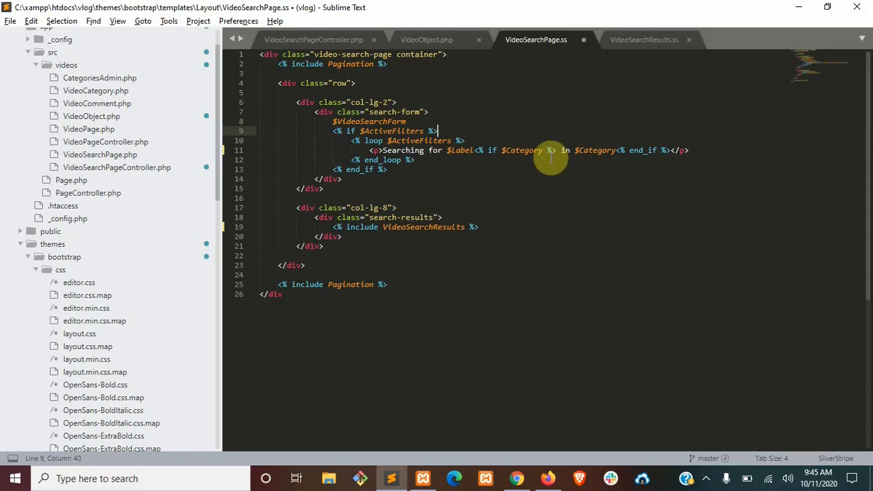
pyautogui.moveTo(452, 150)
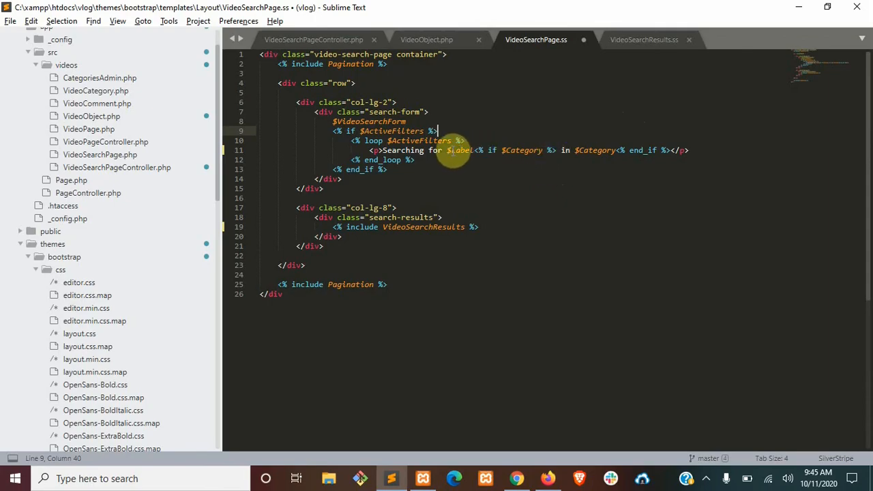
pyautogui.doubleClick(525, 150)
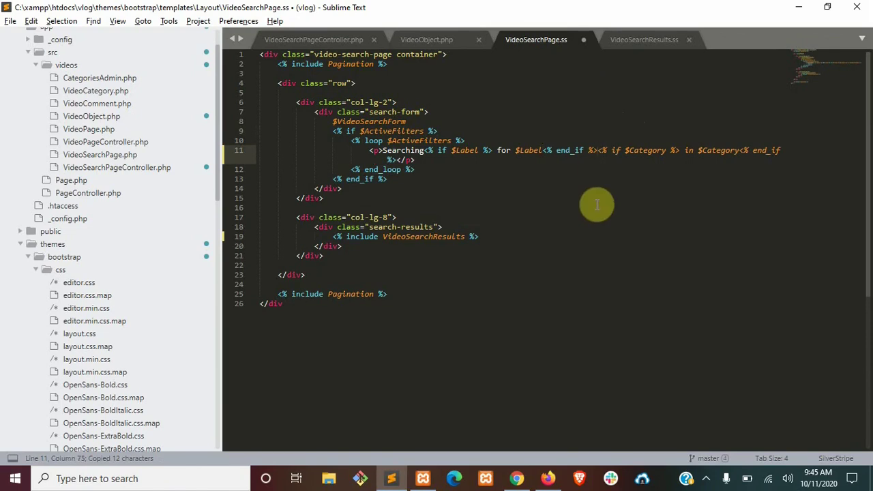
pyautogui.click(453, 477)
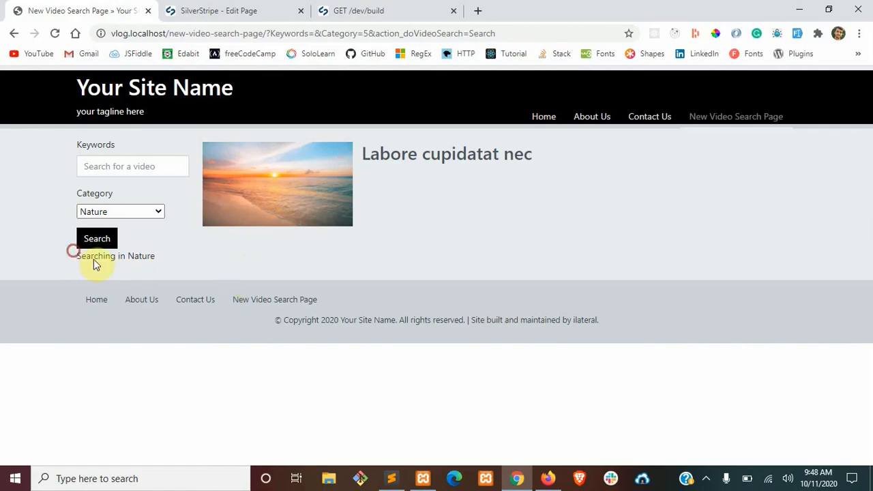
# Step: Search videos for 'labore' within Nature and highlight the quoted keyword in the summary
pyautogui.click(133, 166)
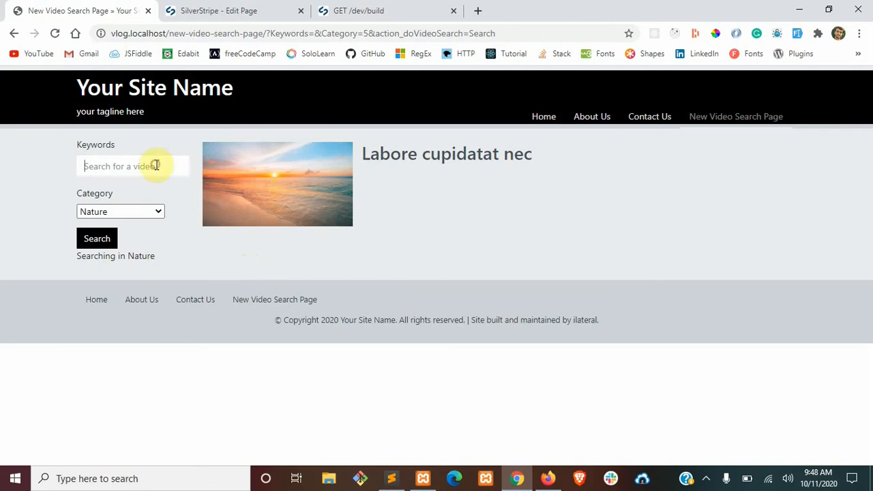
pyautogui.write('labore')
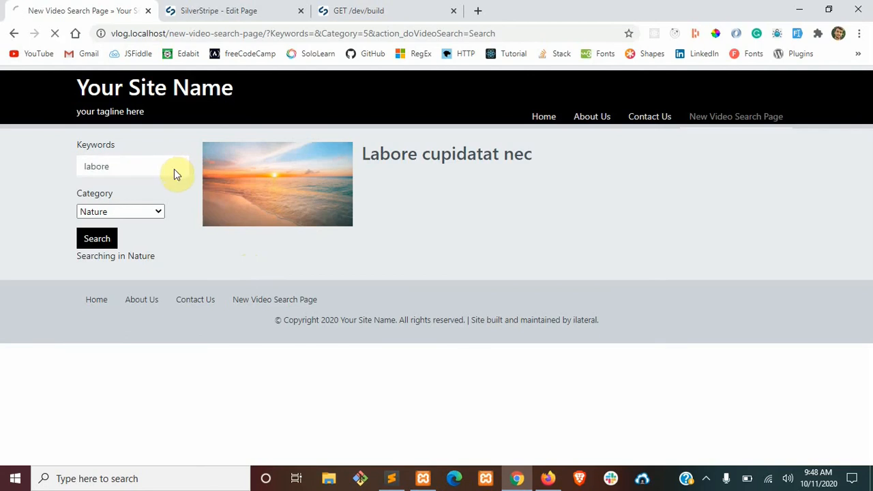
pyautogui.click(97, 237)
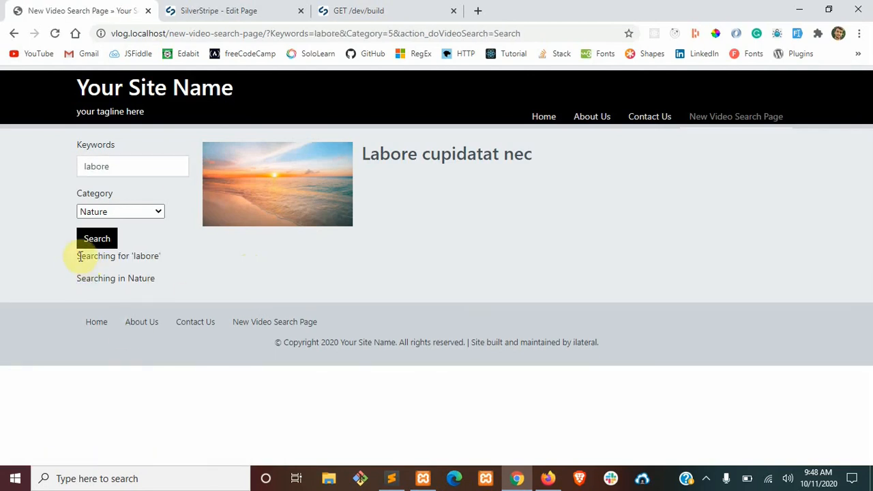
pyautogui.moveTo(144, 256)
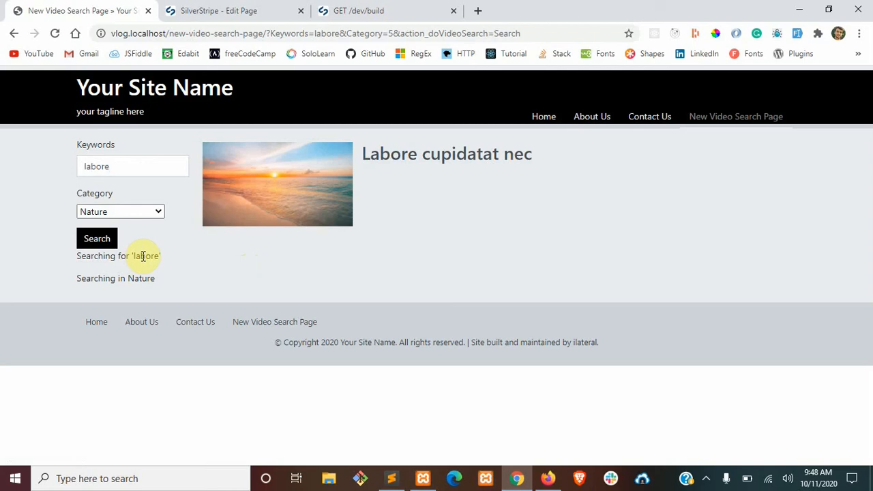
pyautogui.doubleClick(115, 278)
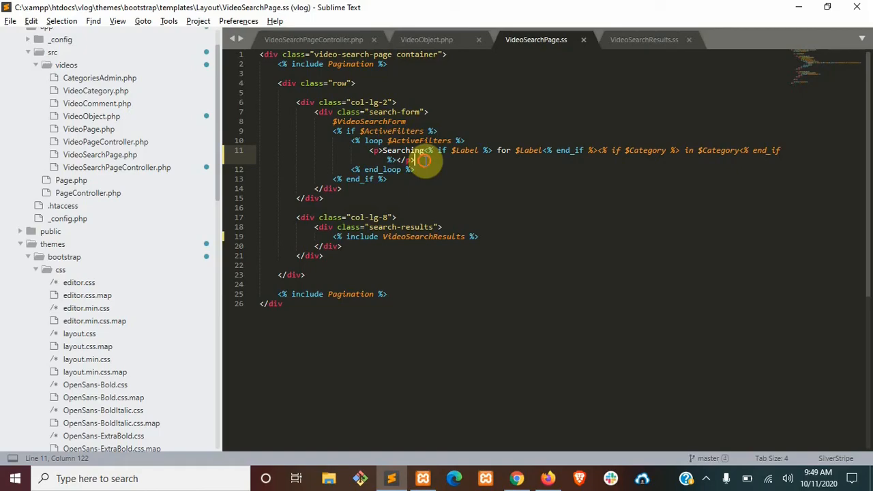
# Step: Move <p>Searching before <% loop $ActiveFilters %> and </p> after <% end_loop %> for one summary line
pyautogui.moveTo(416, 160); pyautogui.dragTo(395, 159)
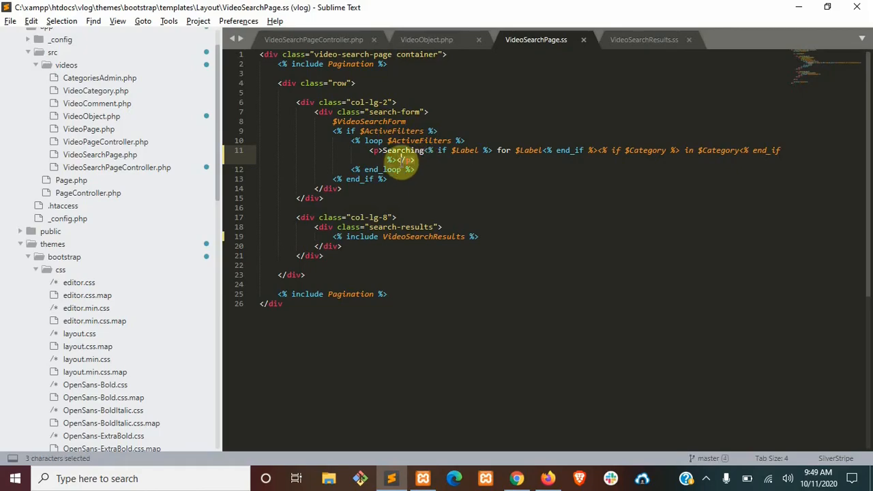
pyautogui.press('ctrl+x')
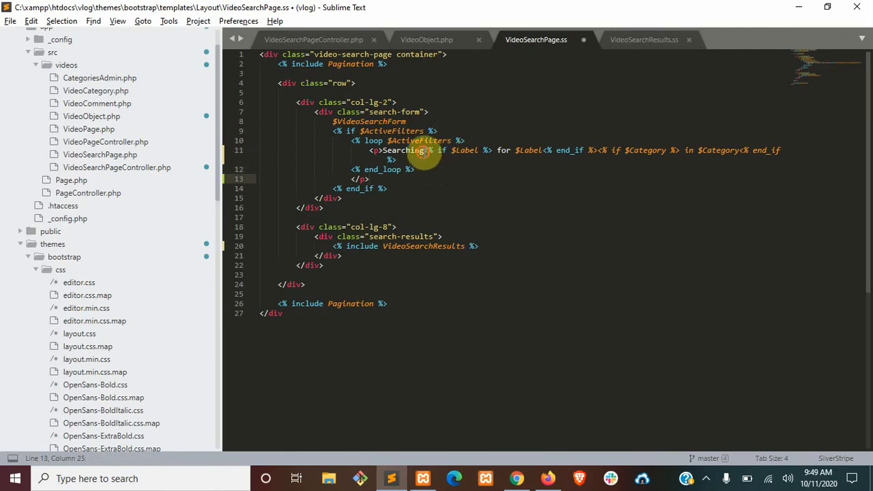
pyautogui.doubleClick(402, 150)
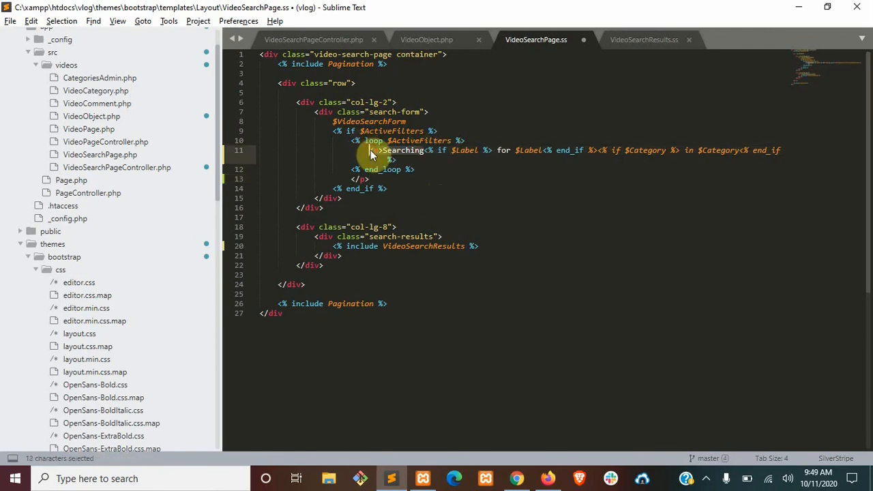
pyautogui.press('ctrl+x')
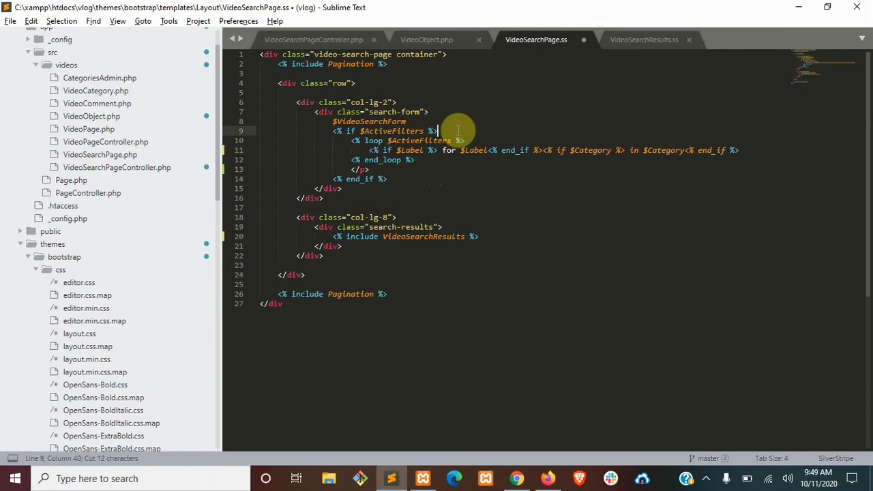
pyautogui.write('<p>Searching')
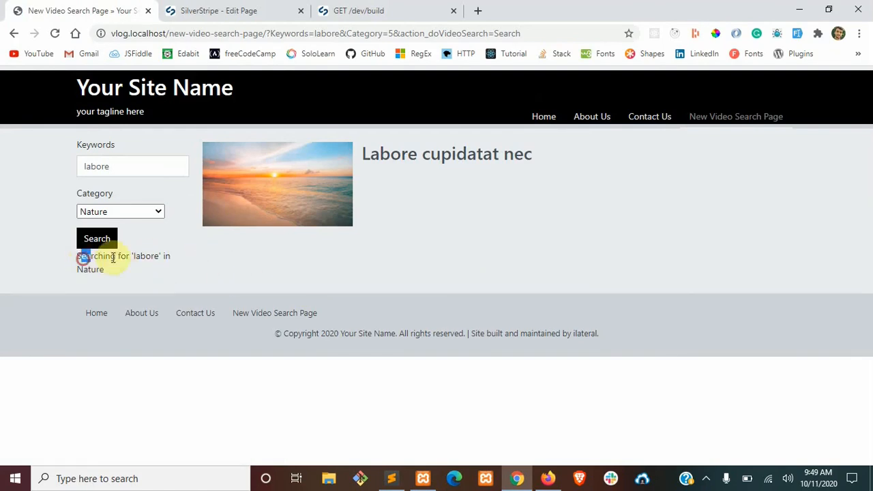
pyautogui.moveTo(143, 211)
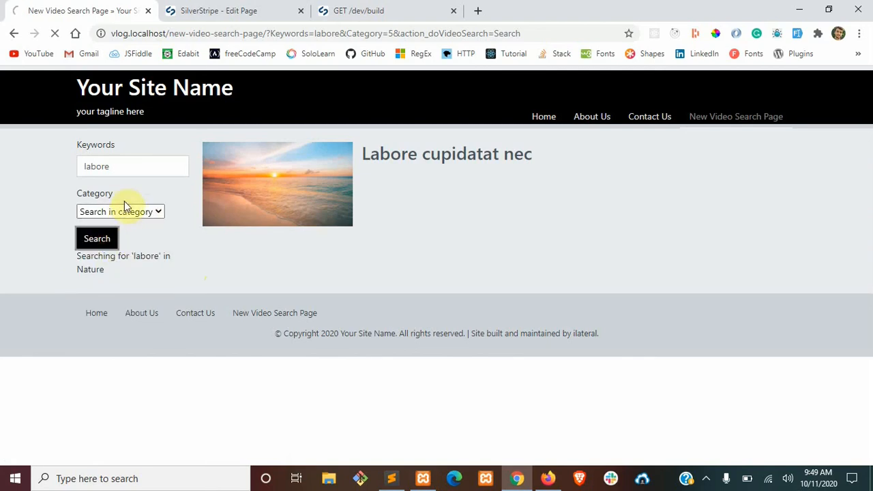
# Step: Rerun the search with no category, then search 'o' in Dance to check the single-line summary
pyautogui.click(96, 239)
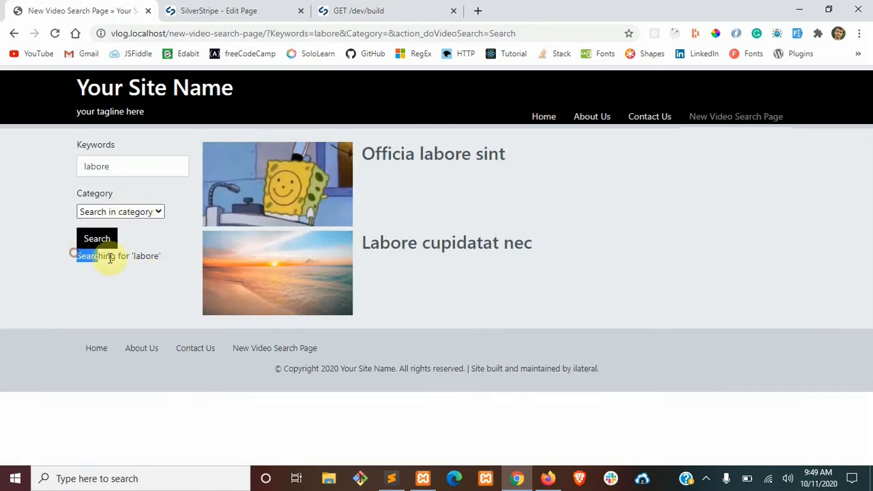
pyautogui.moveTo(166, 258)
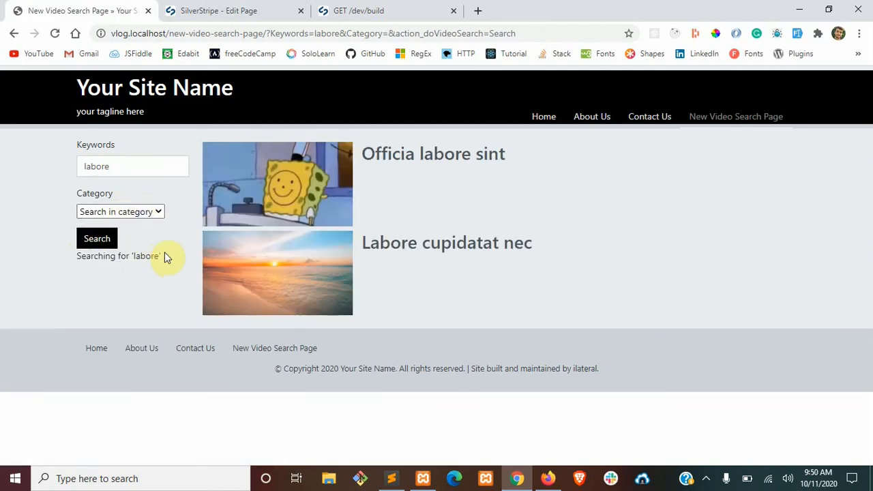
pyautogui.click(92, 238)
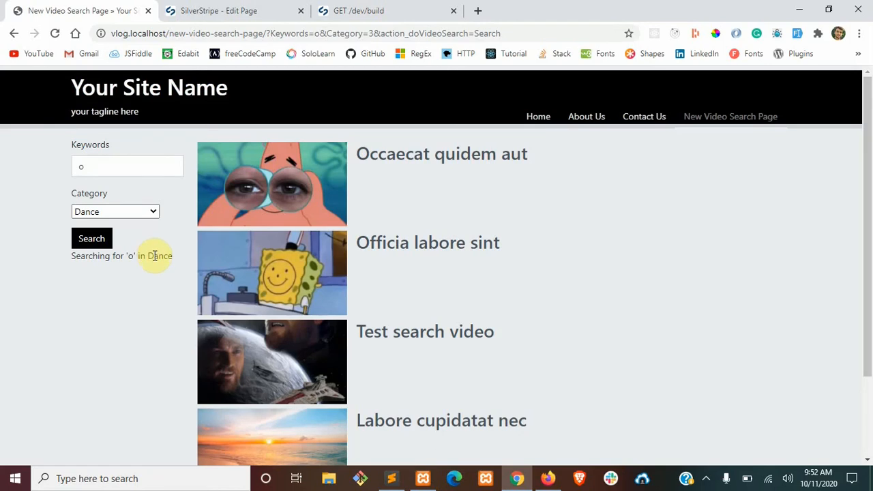
pyautogui.moveTo(163, 167)
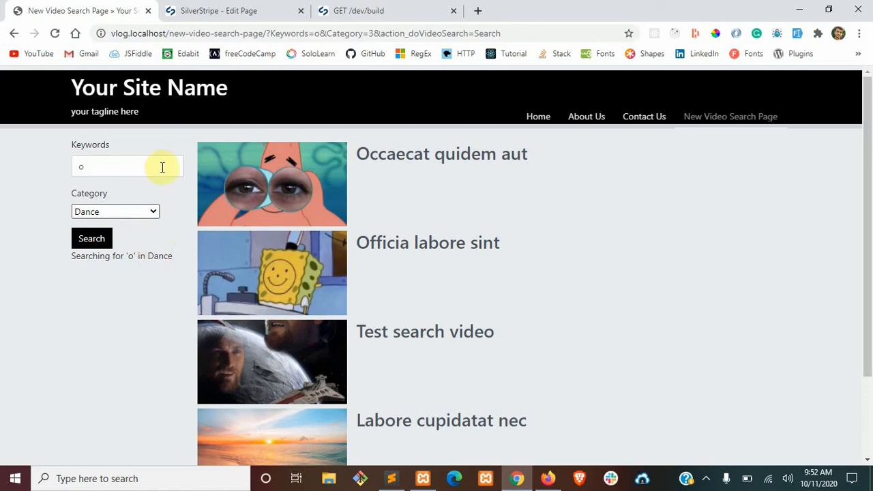
pyautogui.moveTo(322, 167)
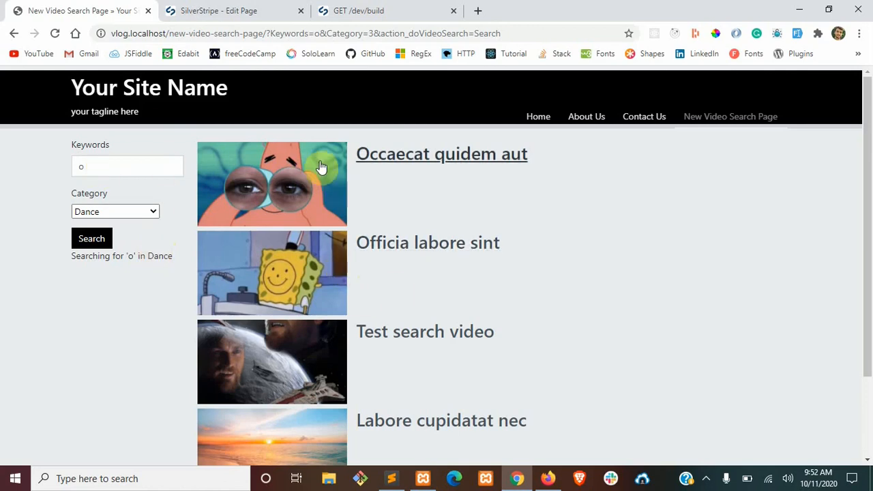
pyautogui.moveTo(410, 188)
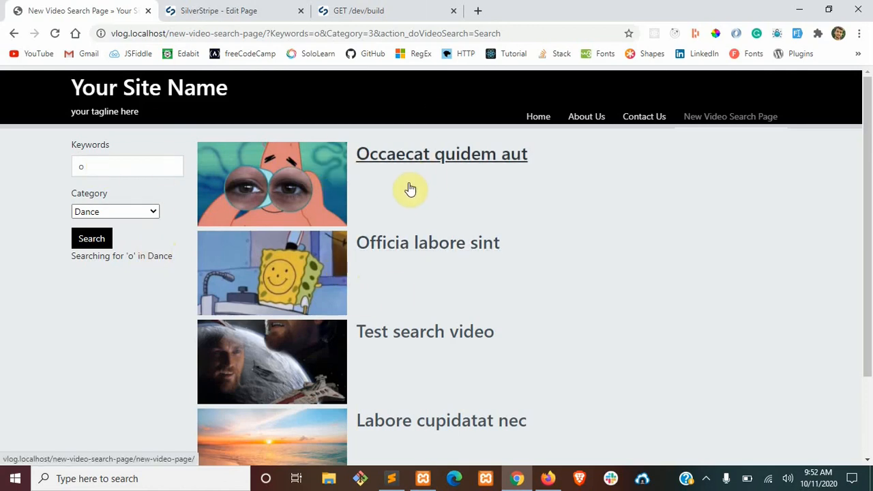